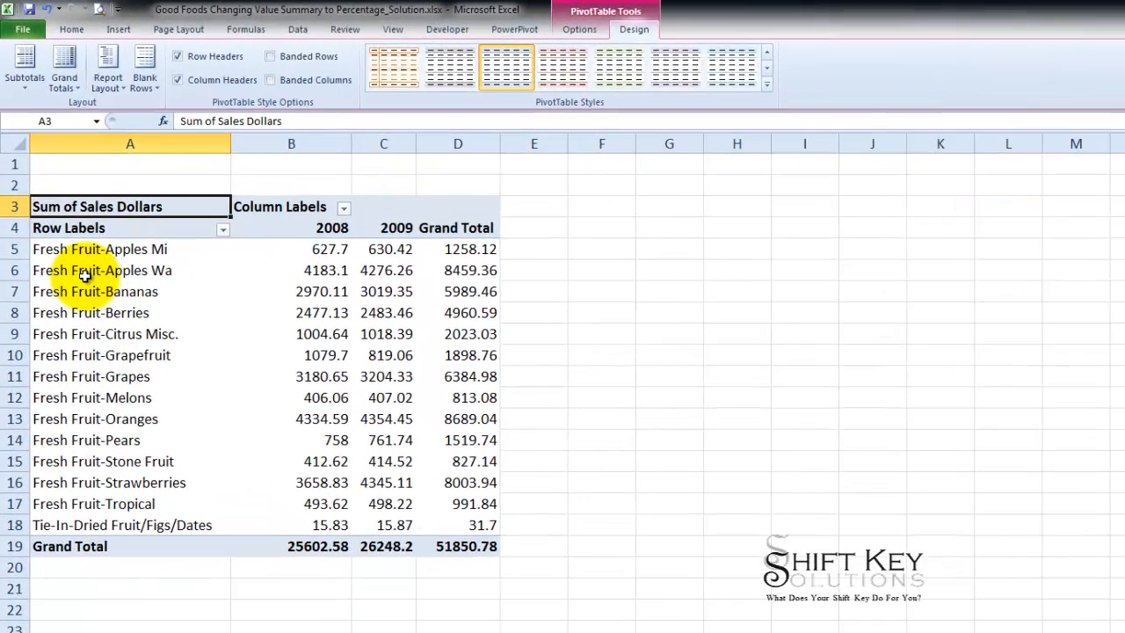
pyautogui.moveTo(101, 270)
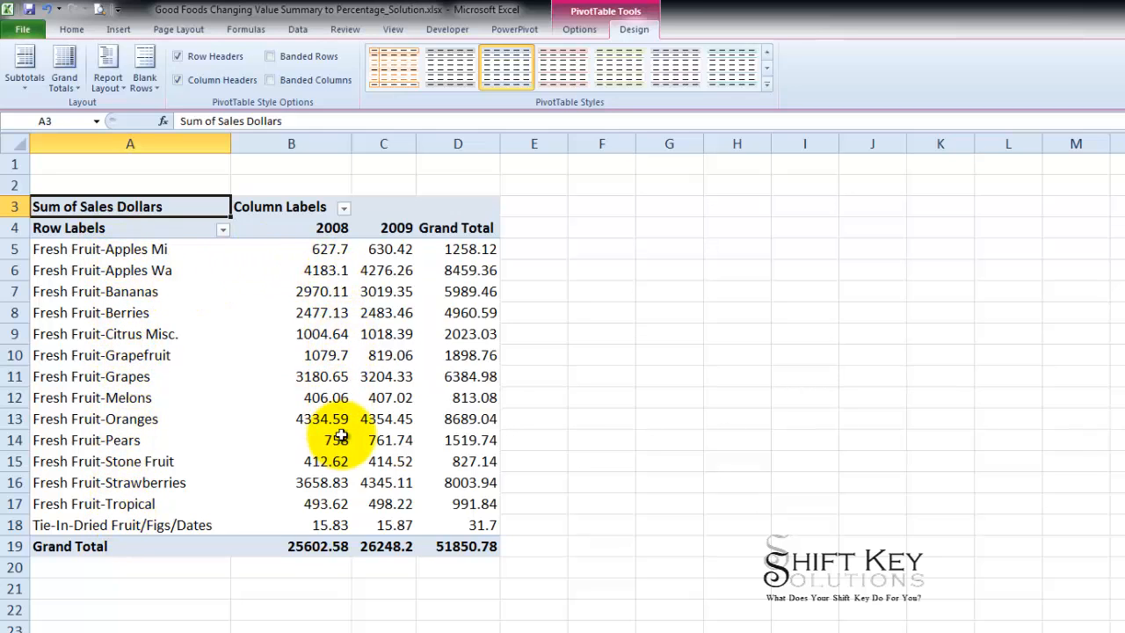
pyautogui.moveTo(152, 315)
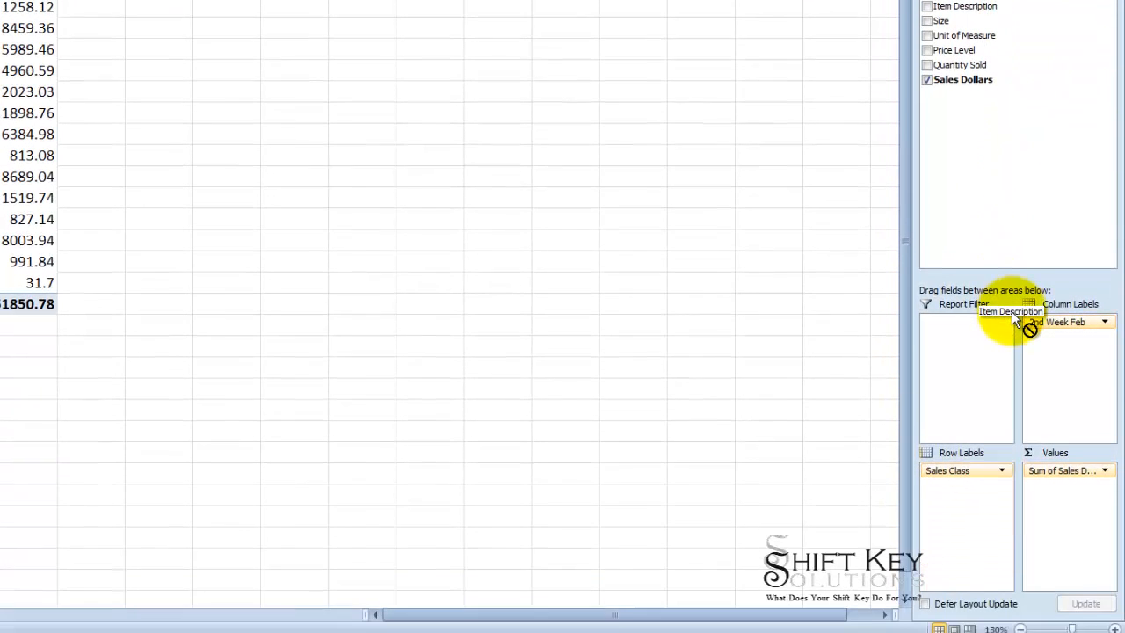
# Step: Place Item Description under Sales Class in the row labels so each class lists its items
pyautogui.moveTo(1020, 320); pyautogui.dragTo(975, 514)
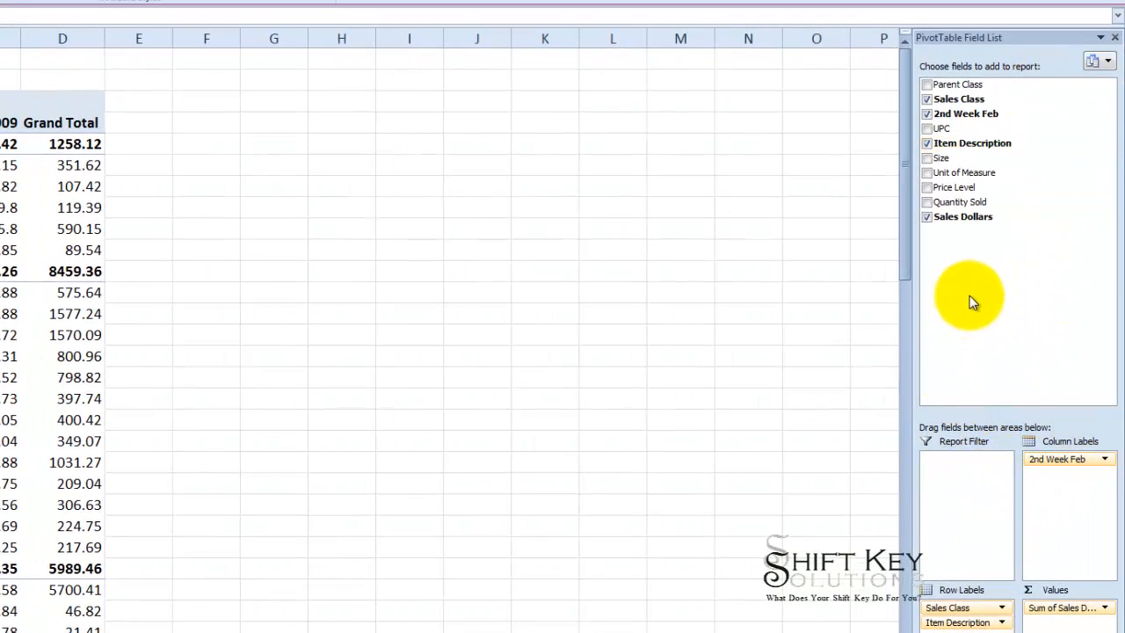
pyautogui.moveTo(1001, 286)
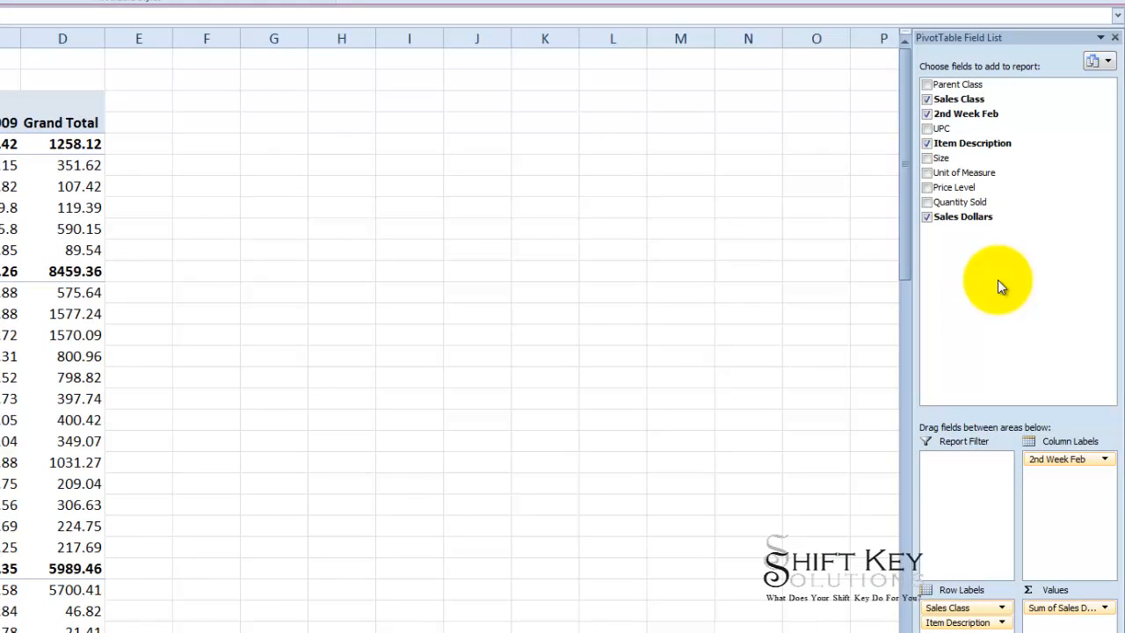
pyautogui.moveTo(1006, 280)
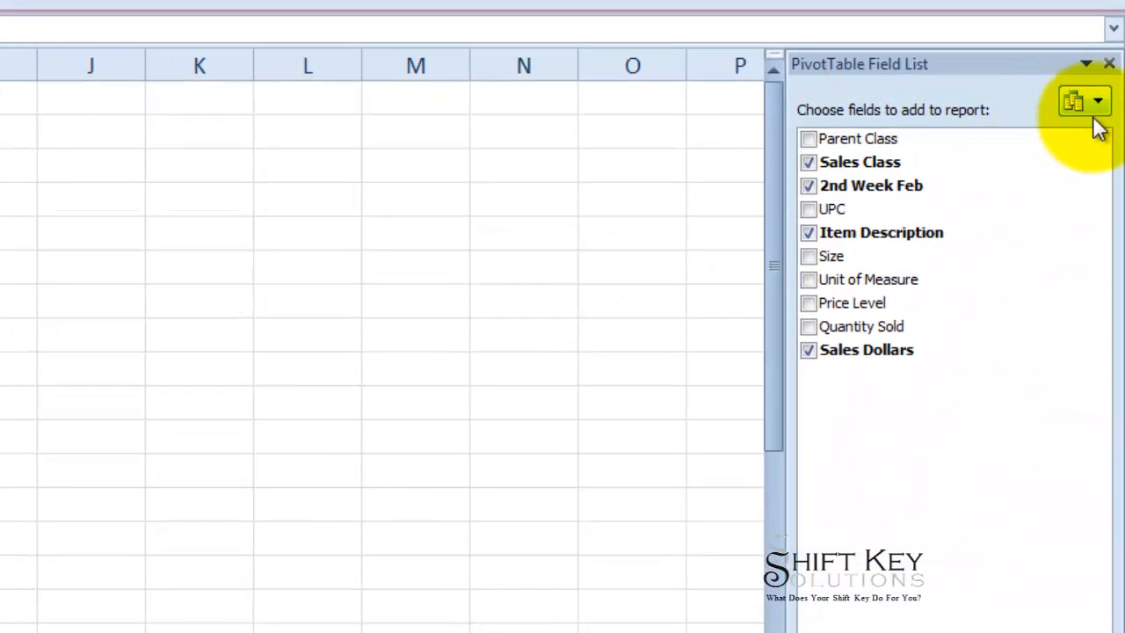
pyautogui.moveTo(1075, 104)
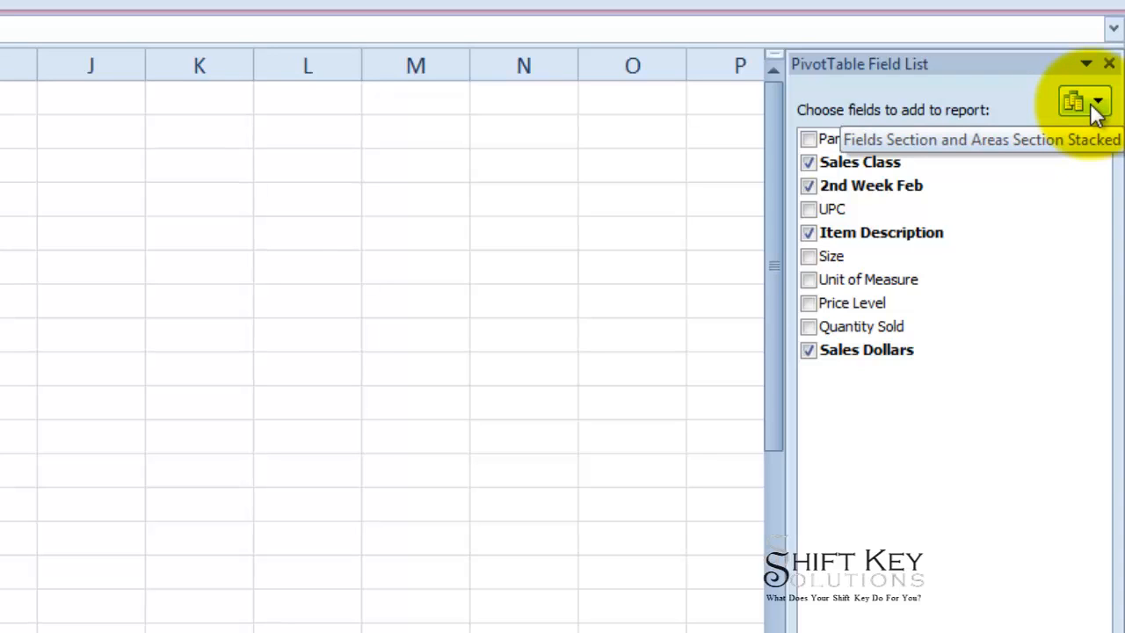
pyautogui.click(1096, 103)
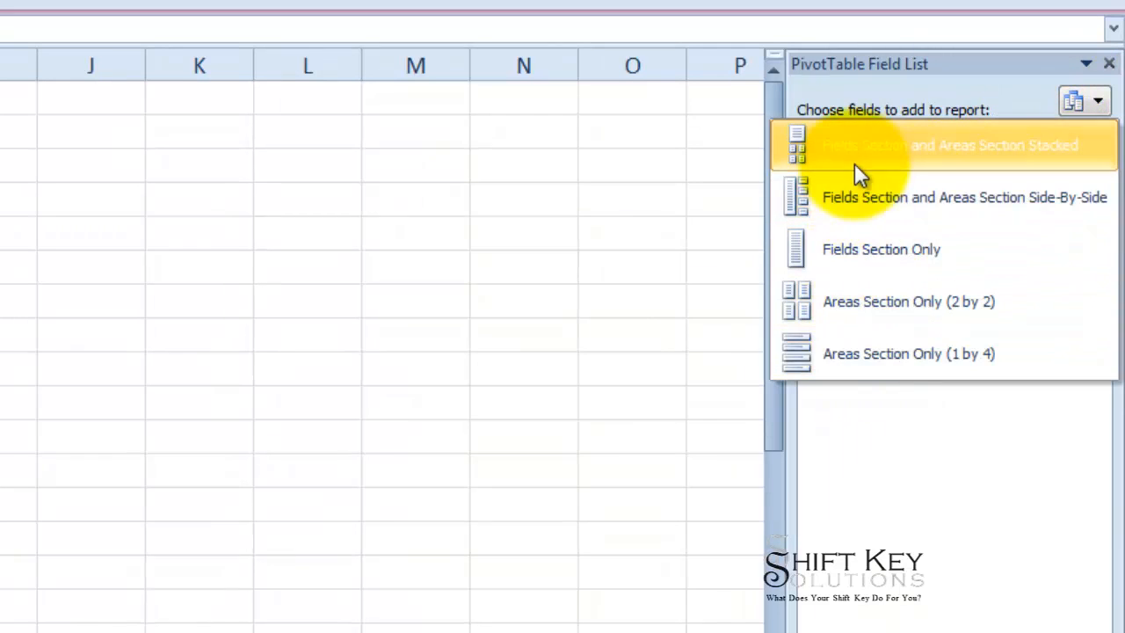
pyautogui.moveTo(914, 202)
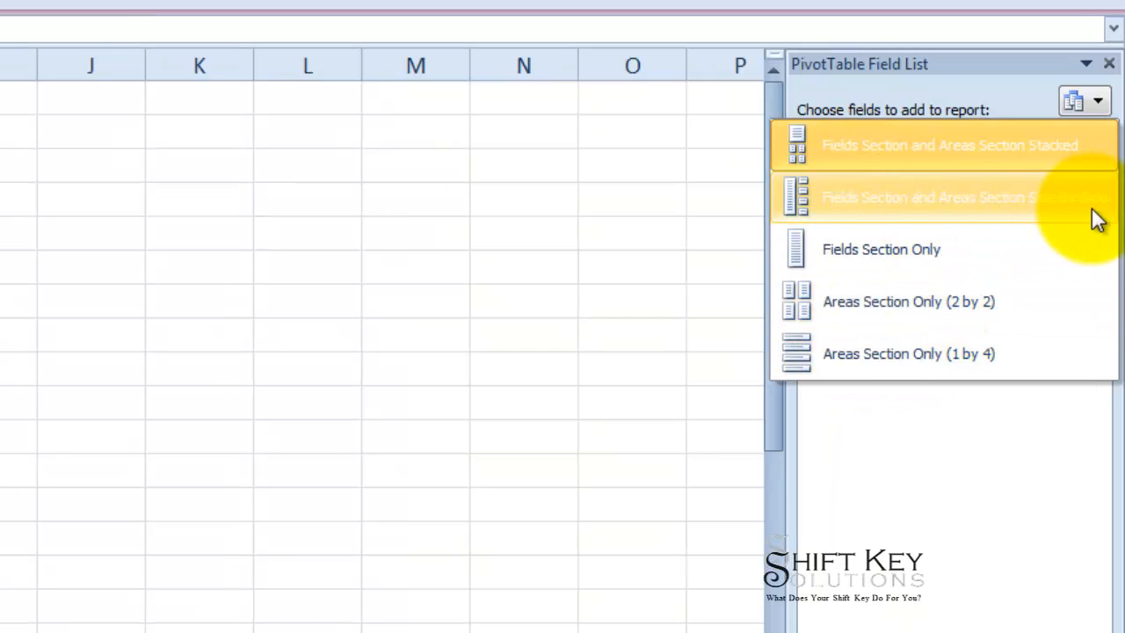
pyautogui.click(945, 197)
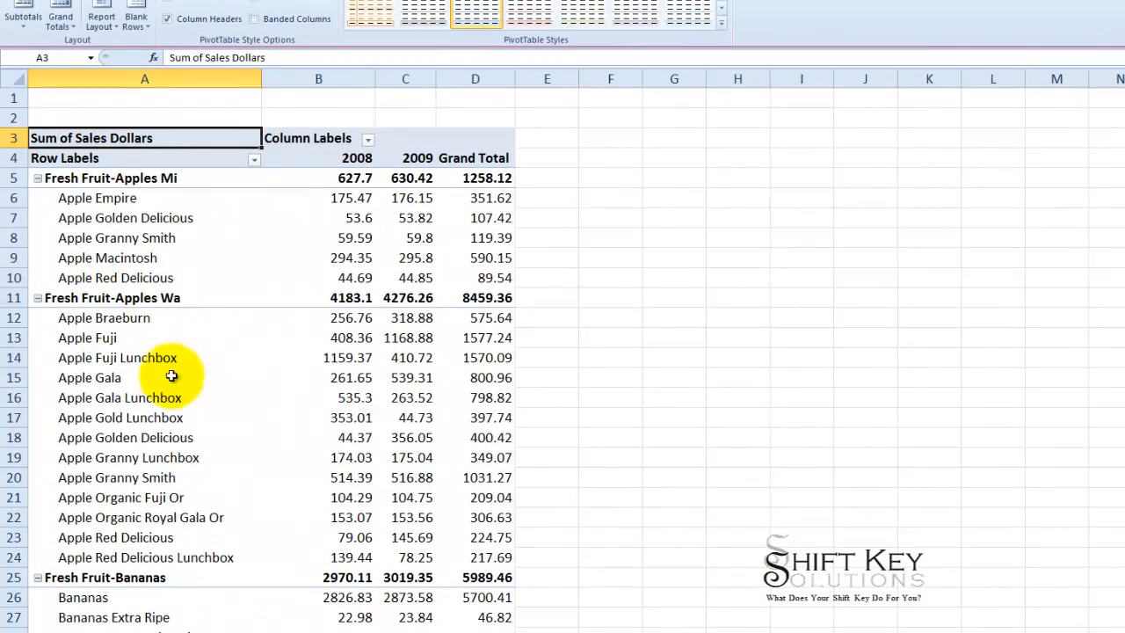
pyautogui.scroll(-3)
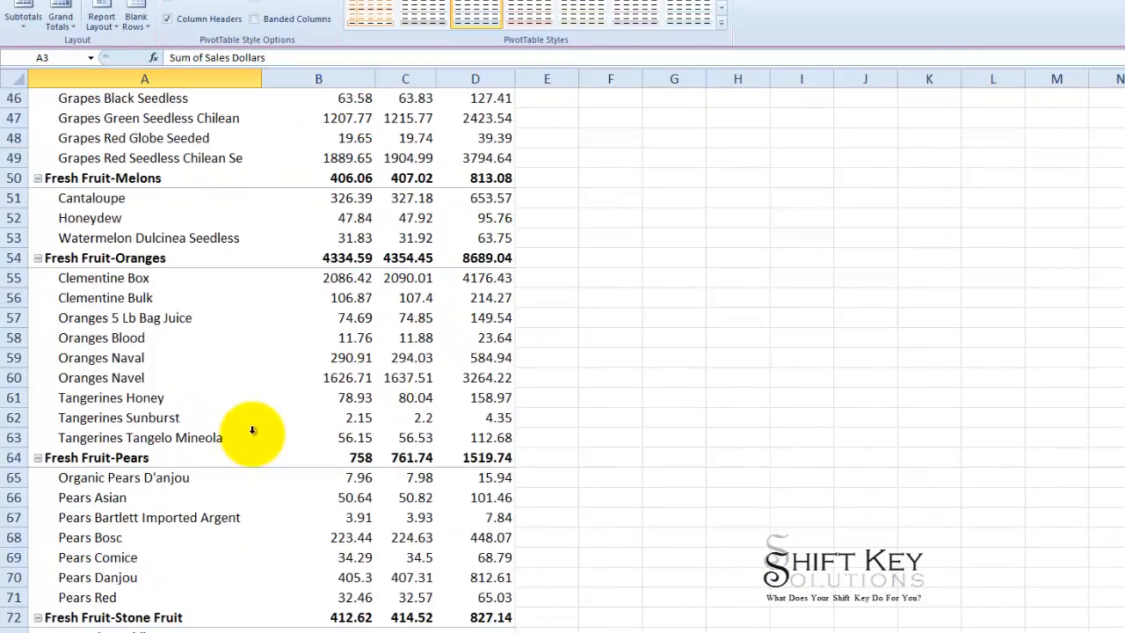
pyautogui.scroll(-3)
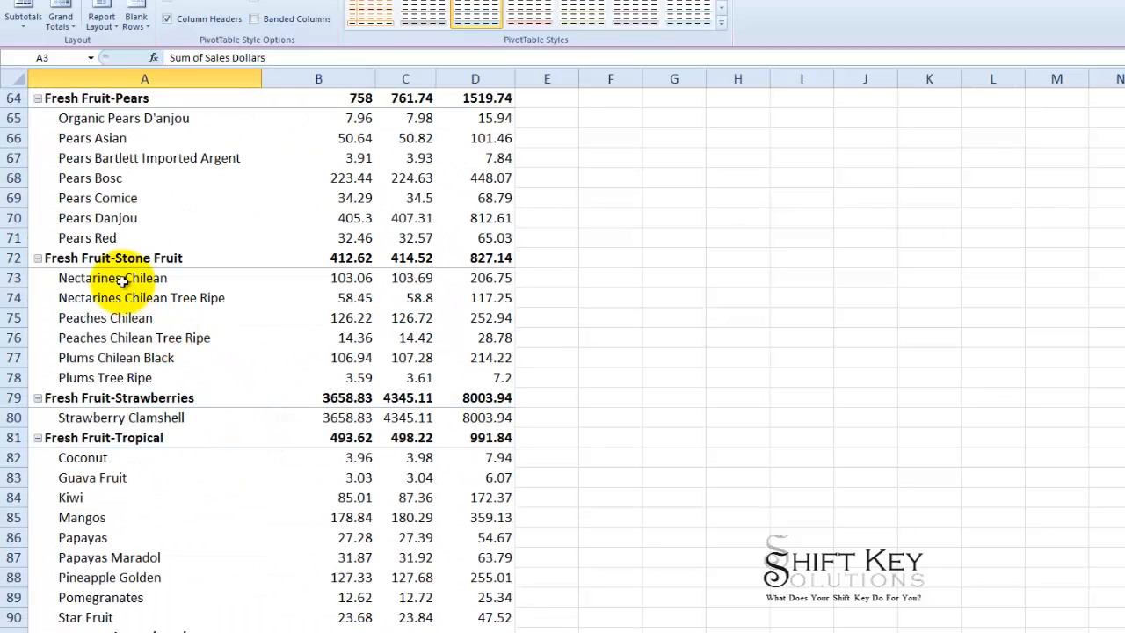
pyautogui.moveTo(187, 257)
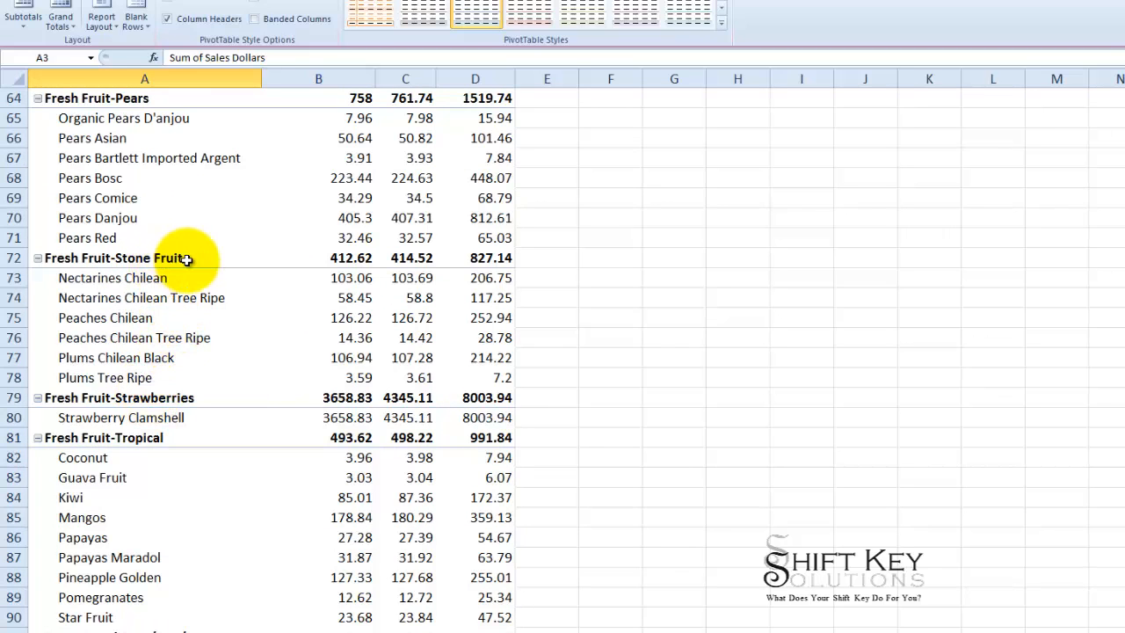
pyautogui.scroll(3)
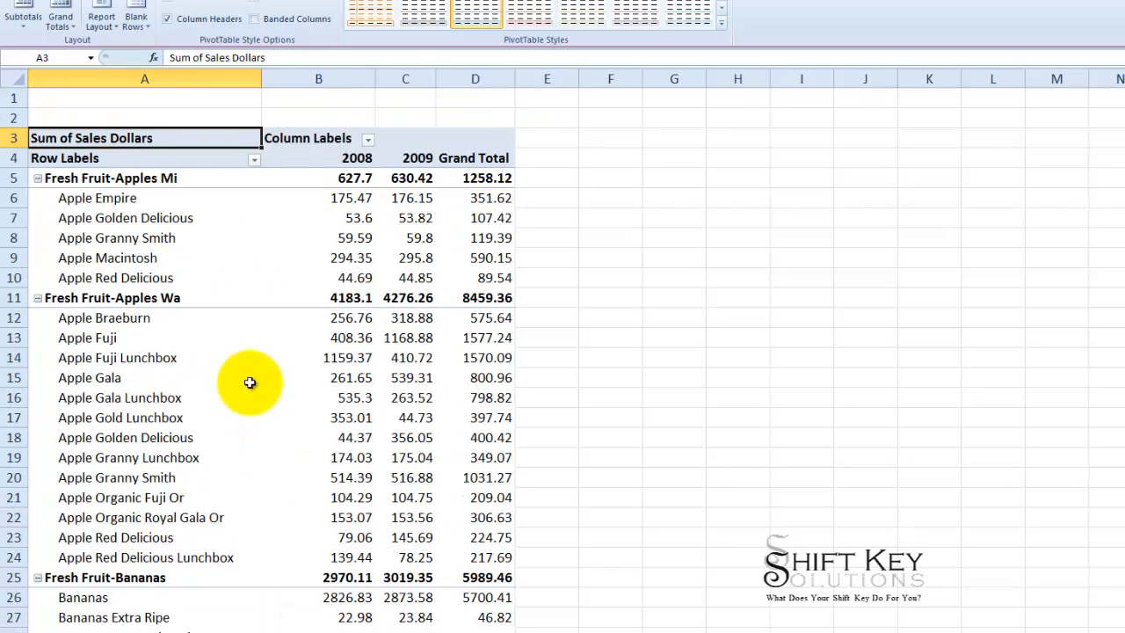
pyautogui.moveTo(254, 348)
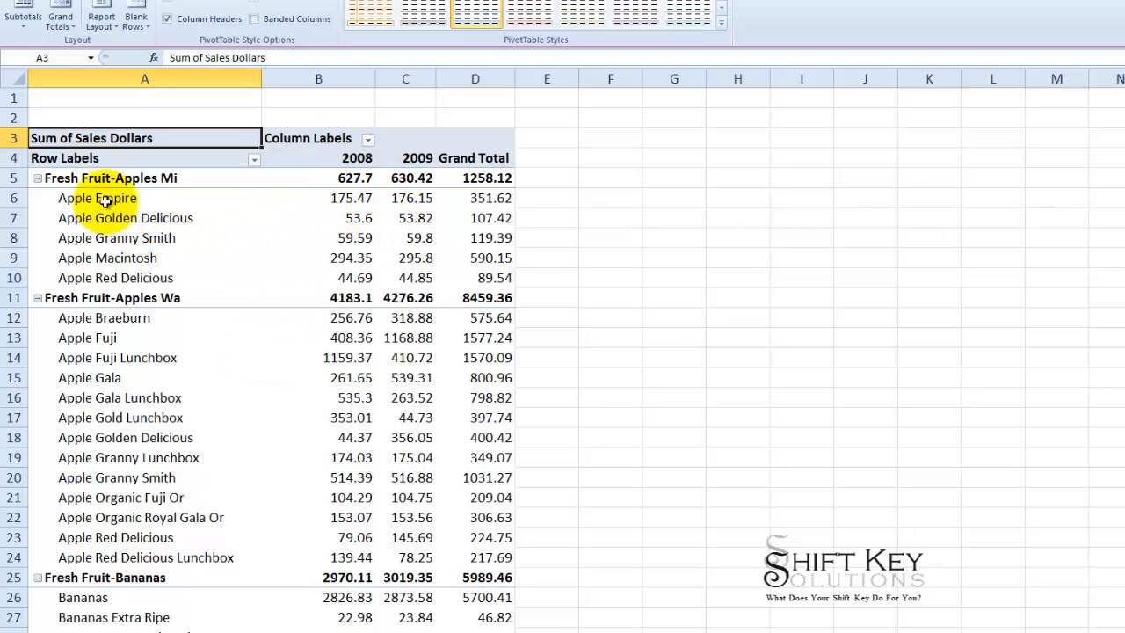
pyautogui.click(97, 198)
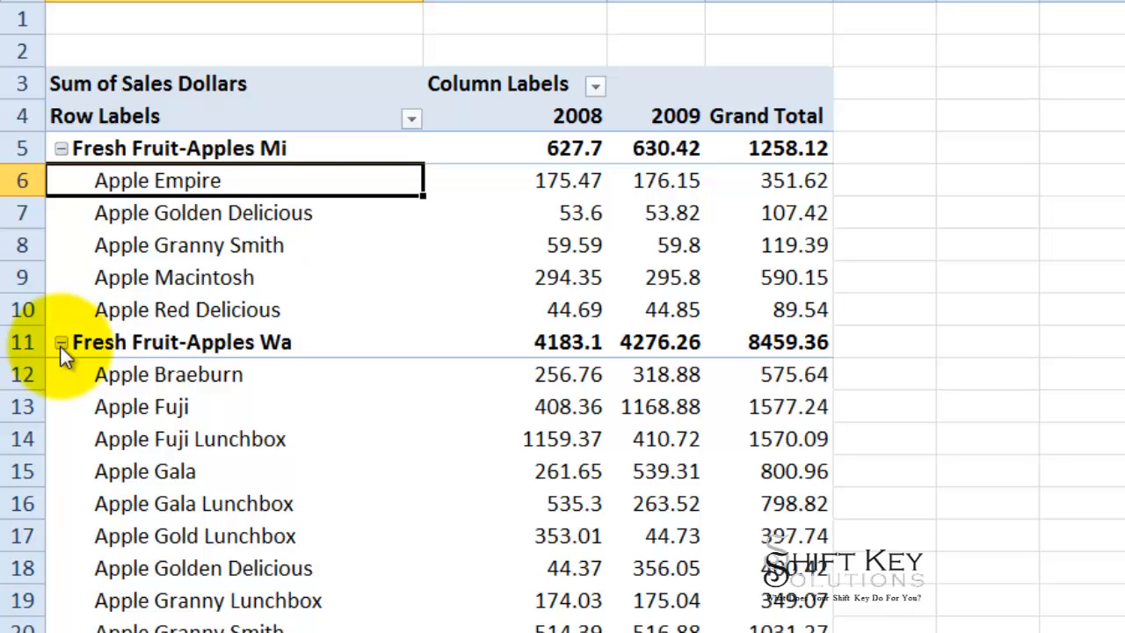
# Step: Collapse the Fresh Fruit-Apples Wa group to its total, briefly re-expanding it once
pyautogui.click(61, 342)
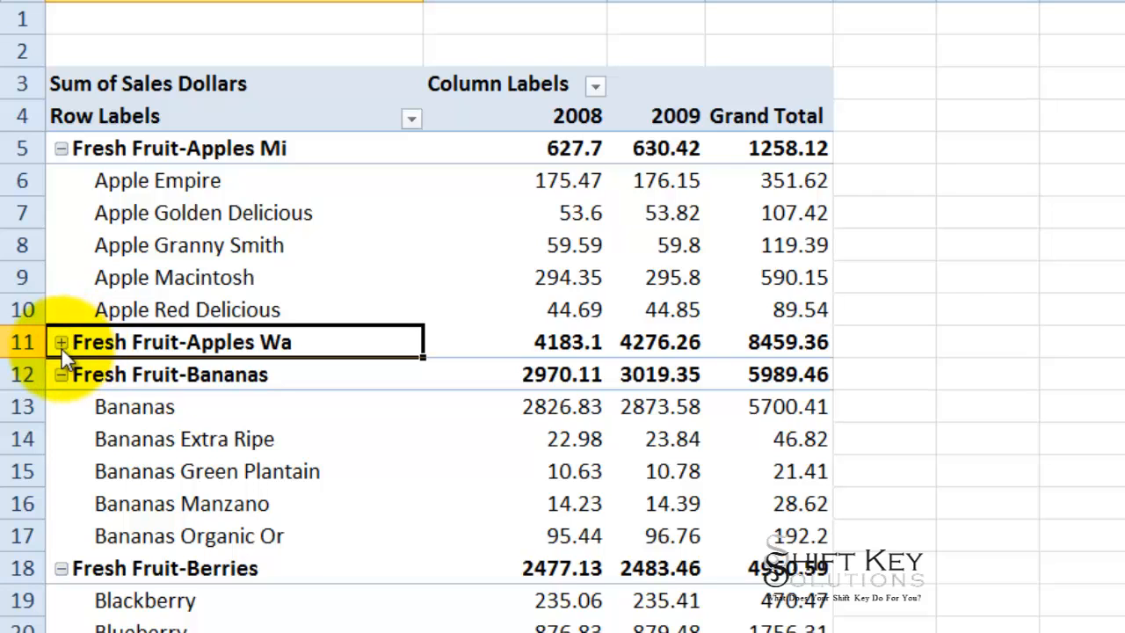
pyautogui.click(60, 342)
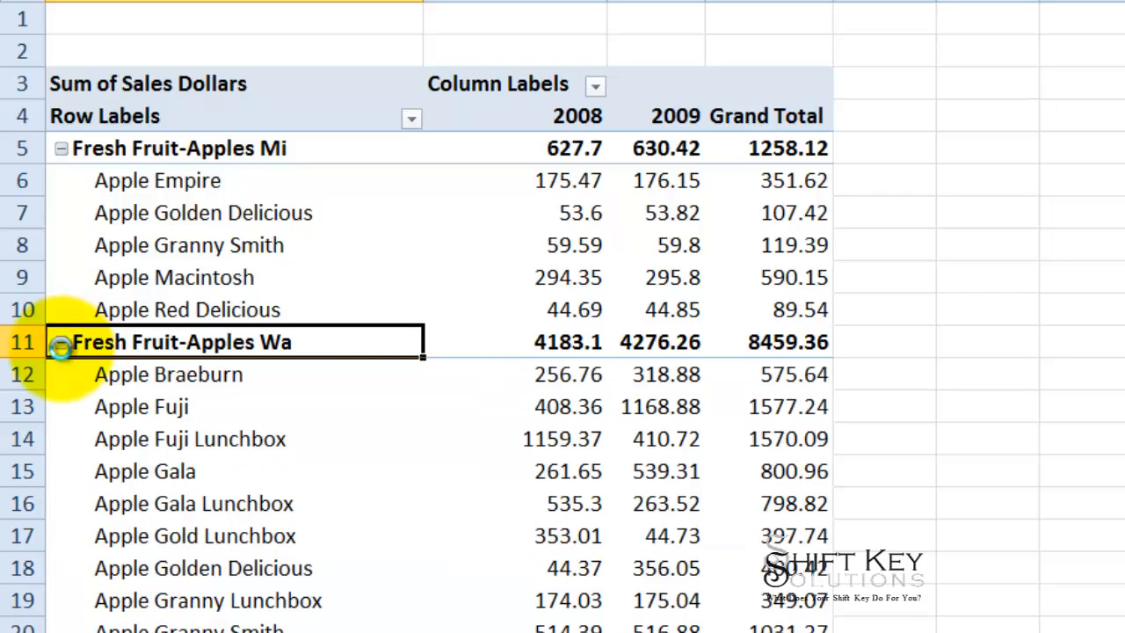
pyautogui.click(61, 342)
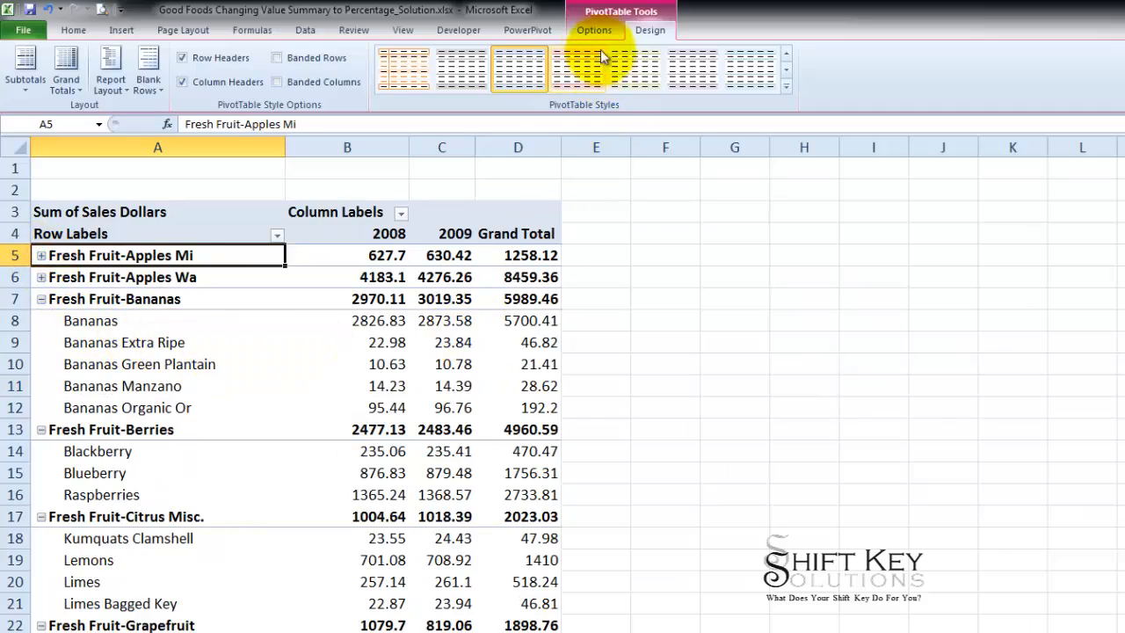
pyautogui.click(594, 30)
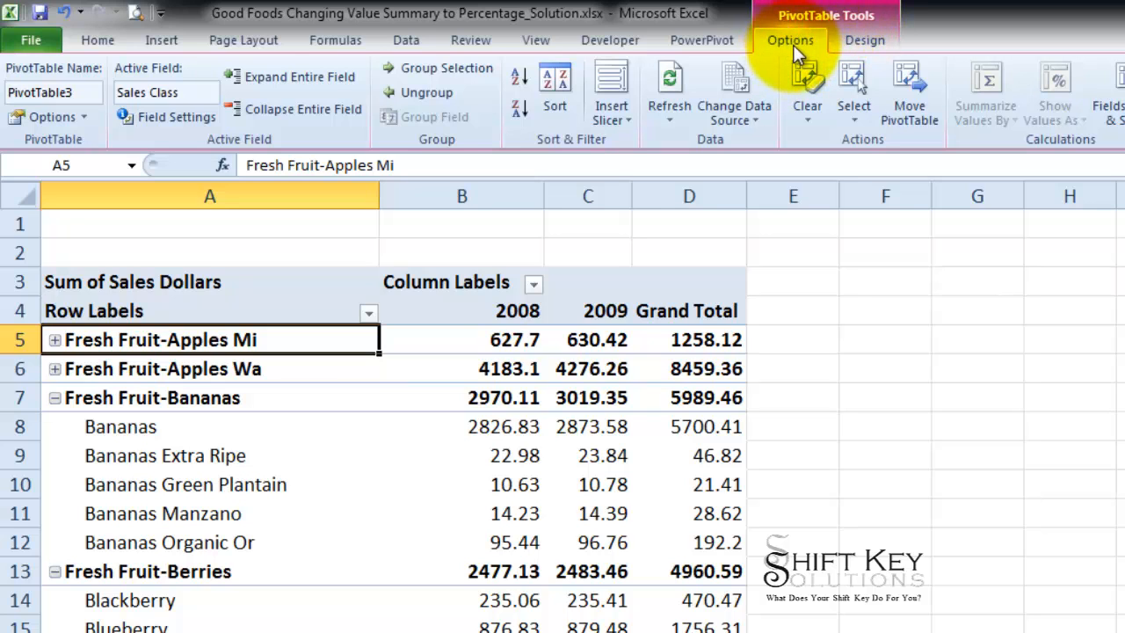
pyautogui.moveTo(260, 152)
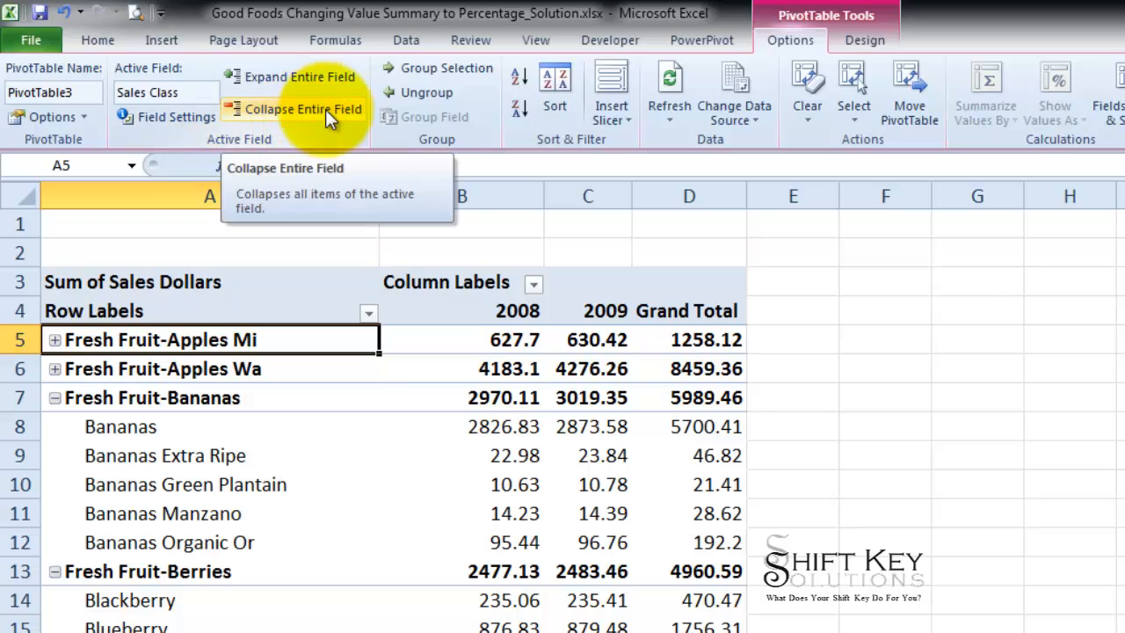
pyautogui.click(303, 108)
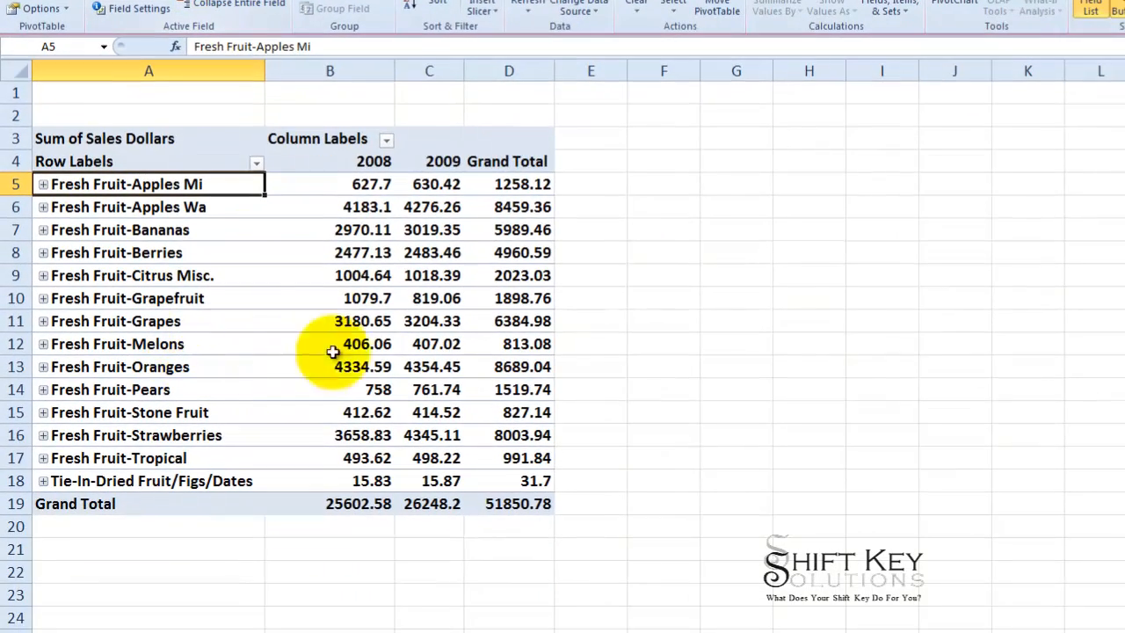
pyautogui.moveTo(591, 395)
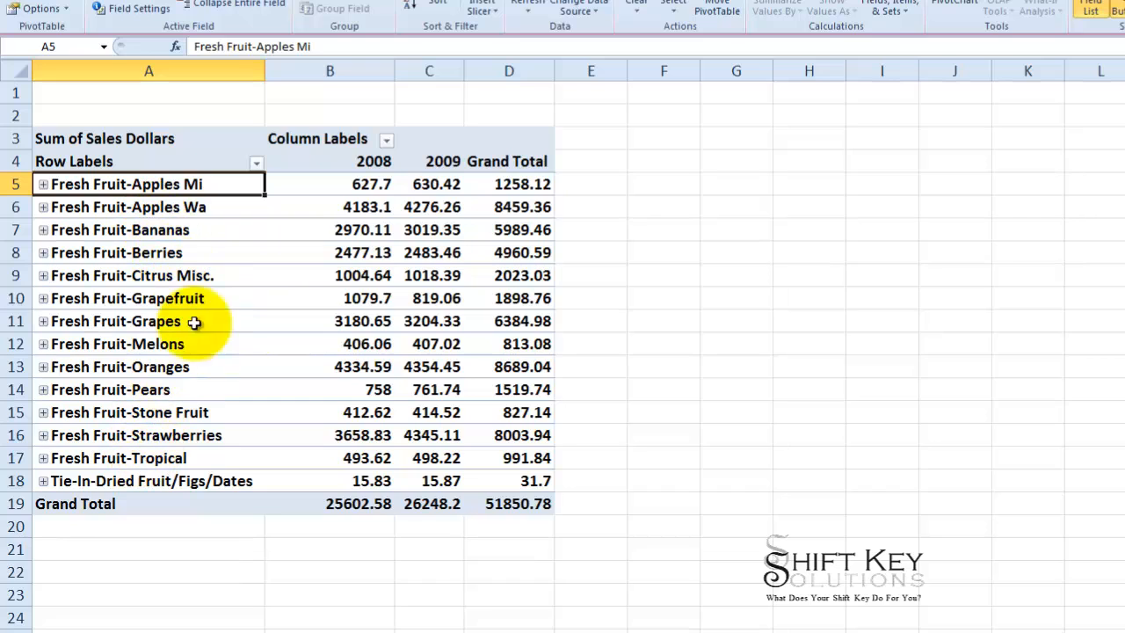
pyautogui.moveTo(193, 281)
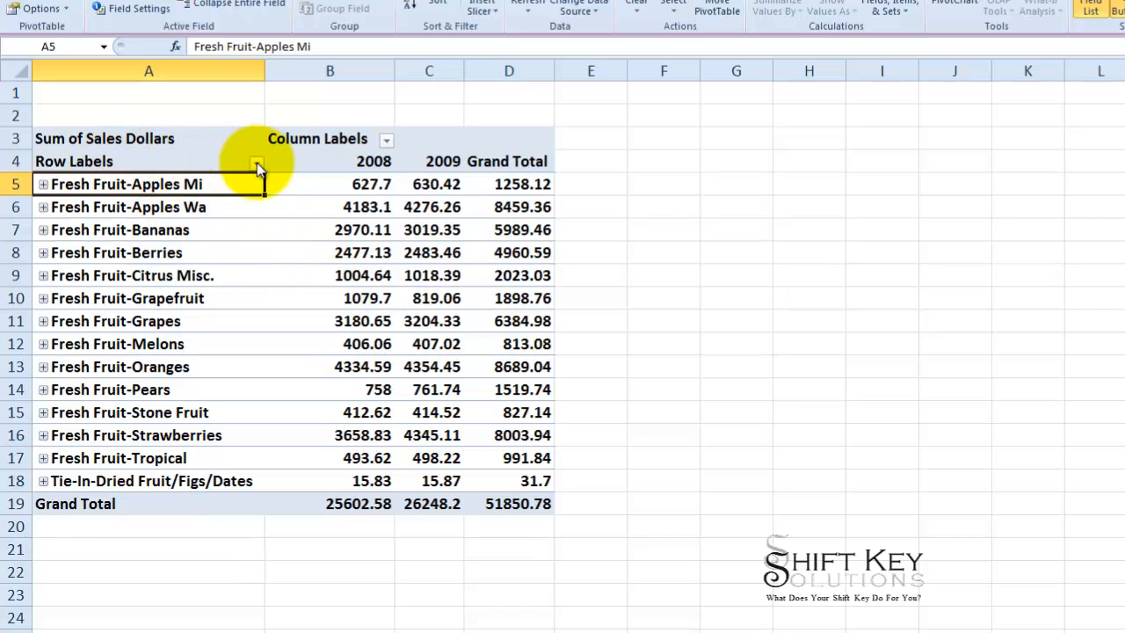
# Step: Filter the sales class rows to Apples Wa, Bananas and Grapes only, giving a grand total of 20833.8
pyautogui.click(258, 167)
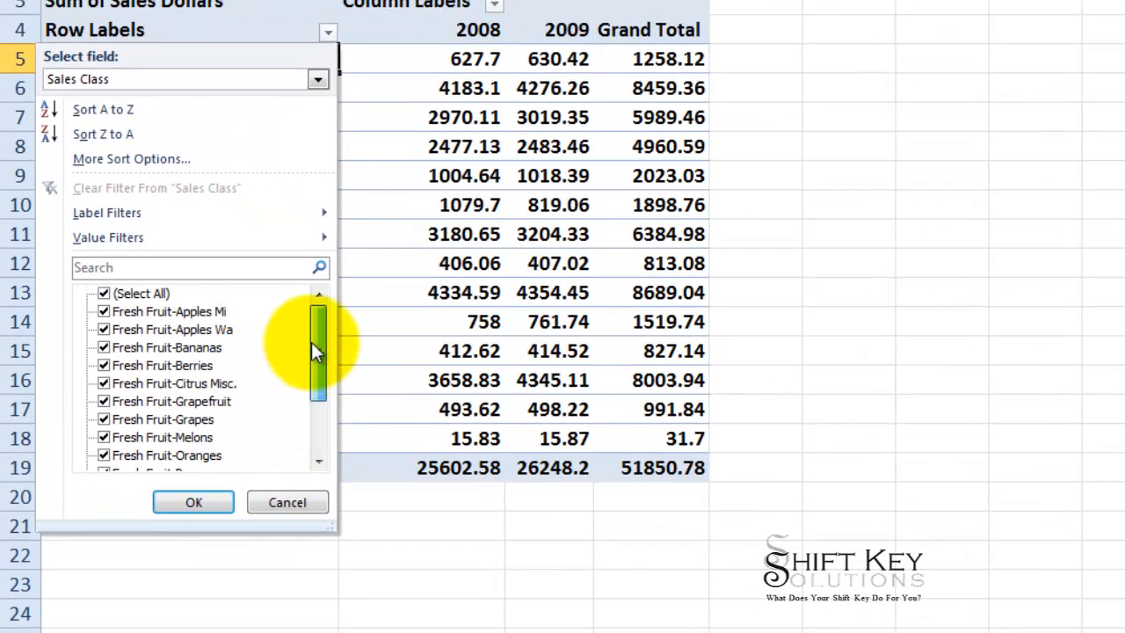
pyautogui.click(103, 293)
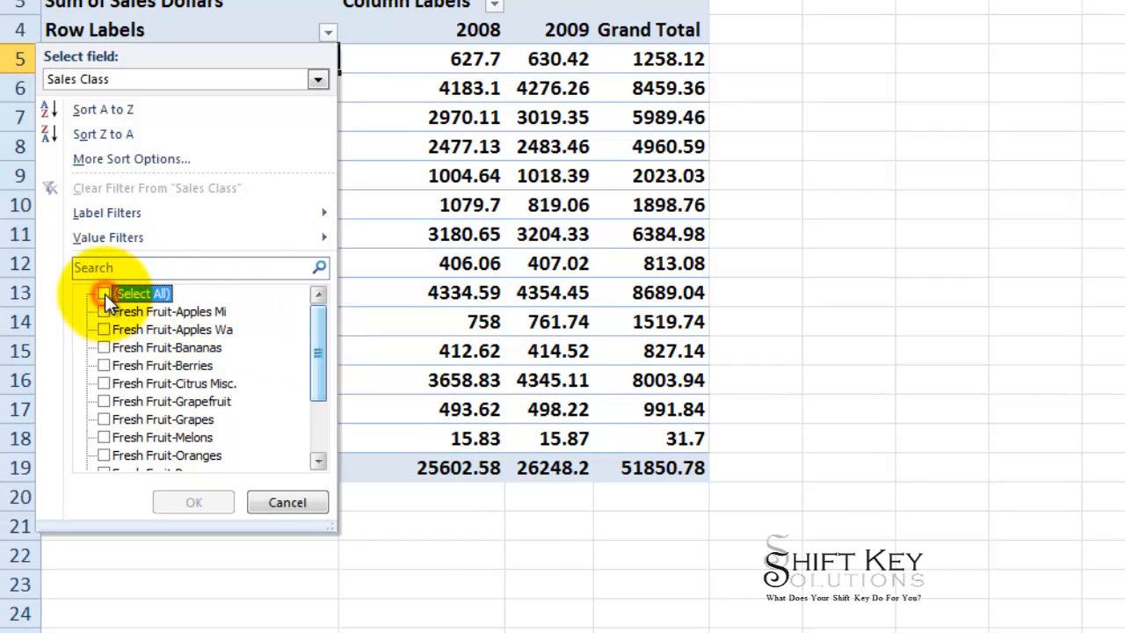
pyautogui.click(104, 293)
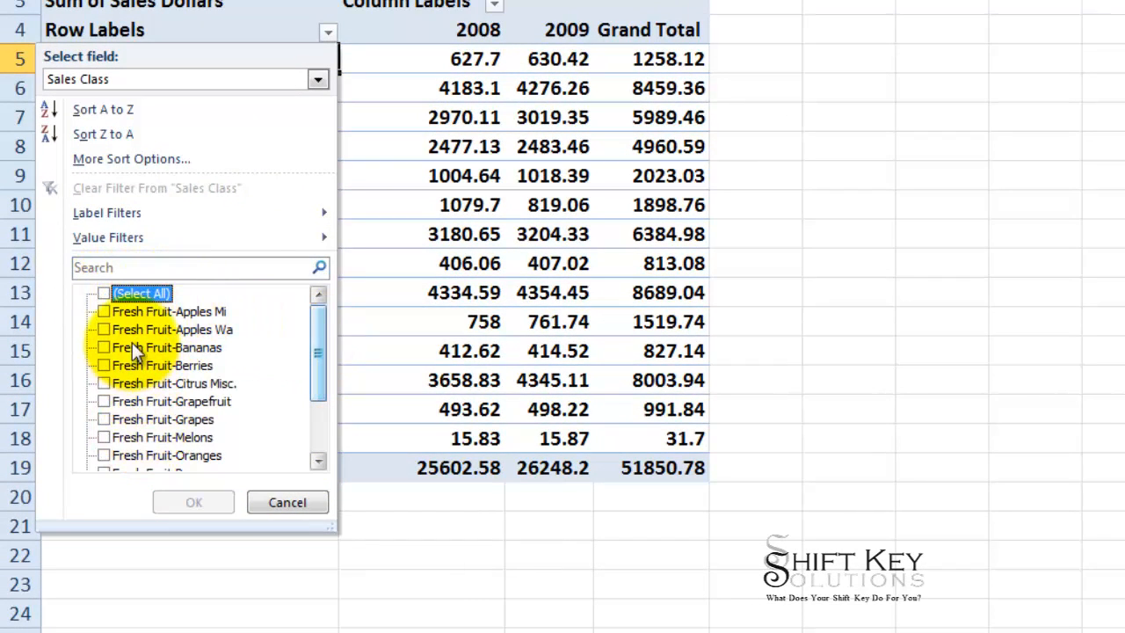
pyautogui.click(103, 311)
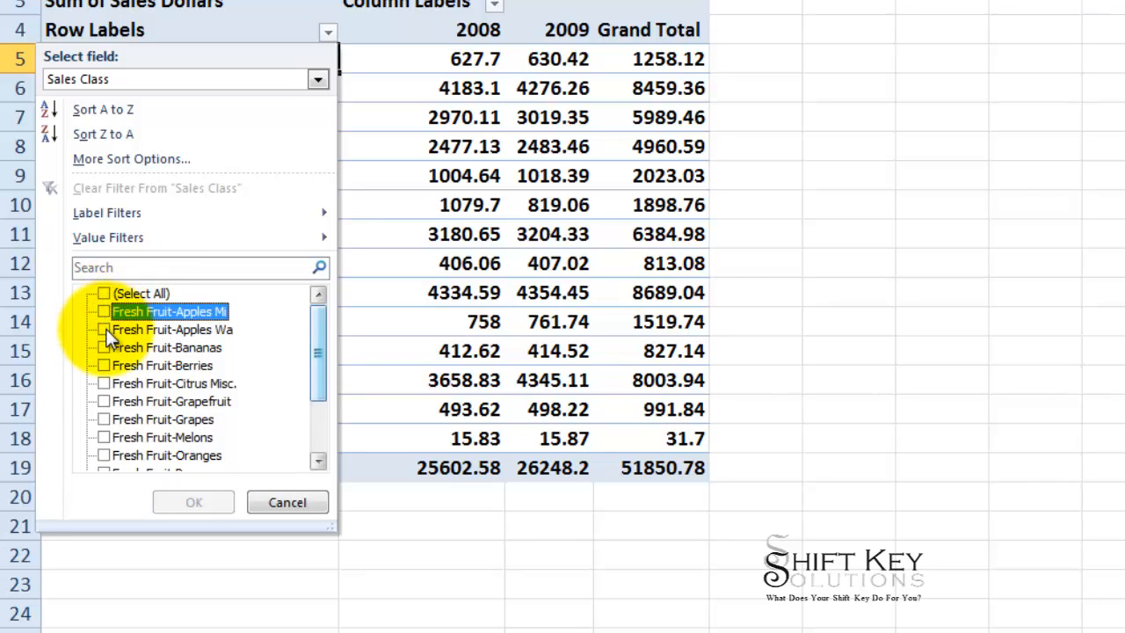
pyautogui.click(103, 329)
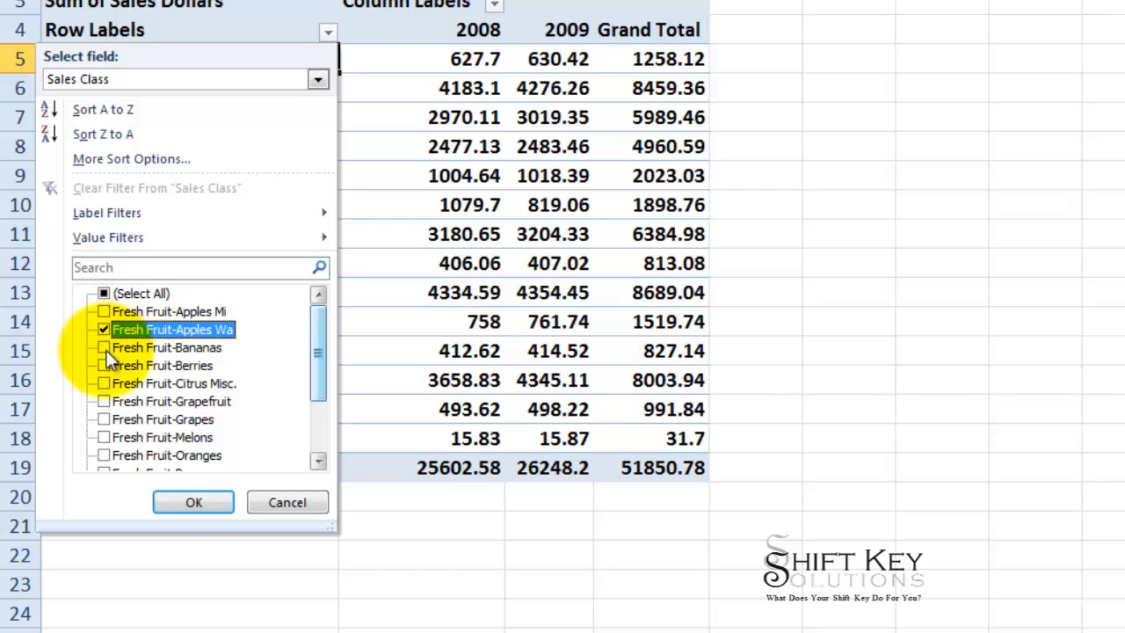
pyautogui.click(104, 347)
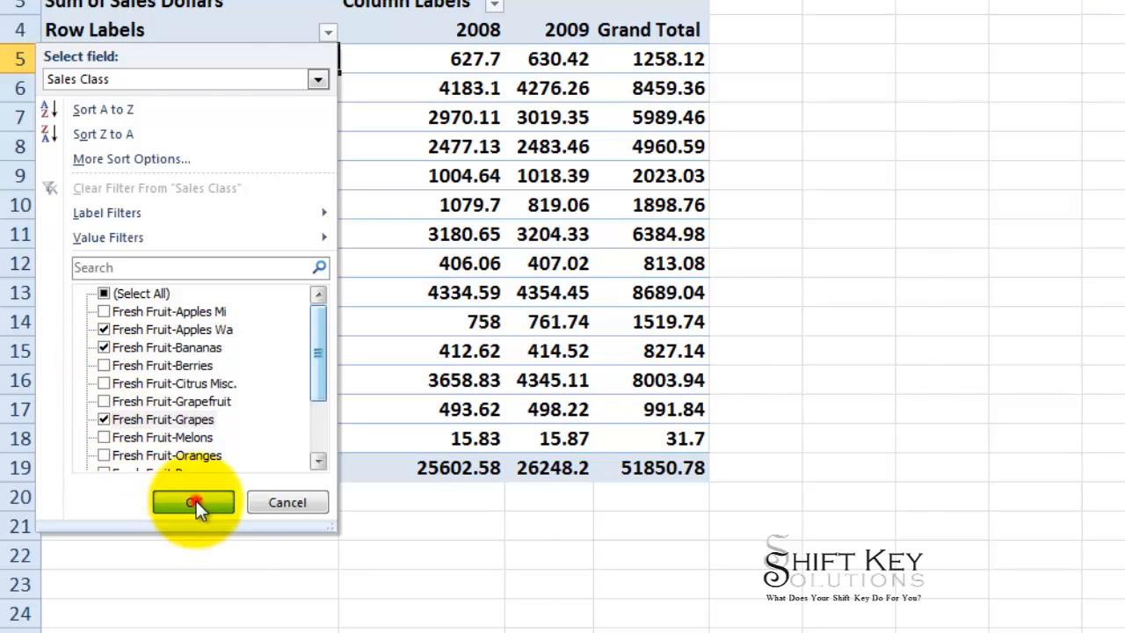
pyautogui.click(192, 502)
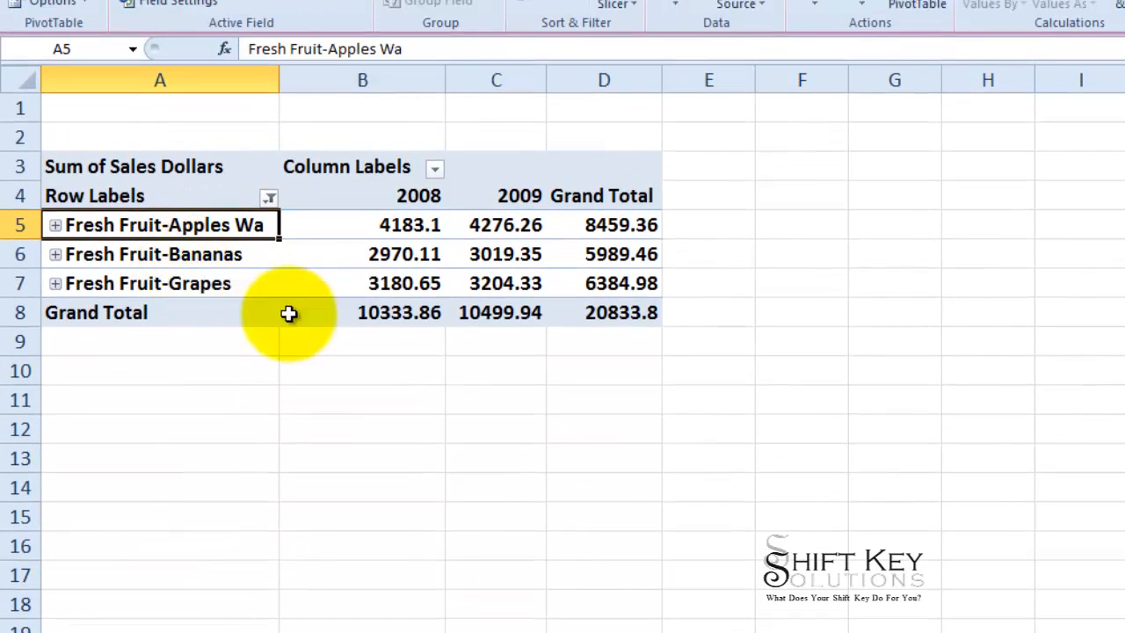
pyautogui.moveTo(117, 312)
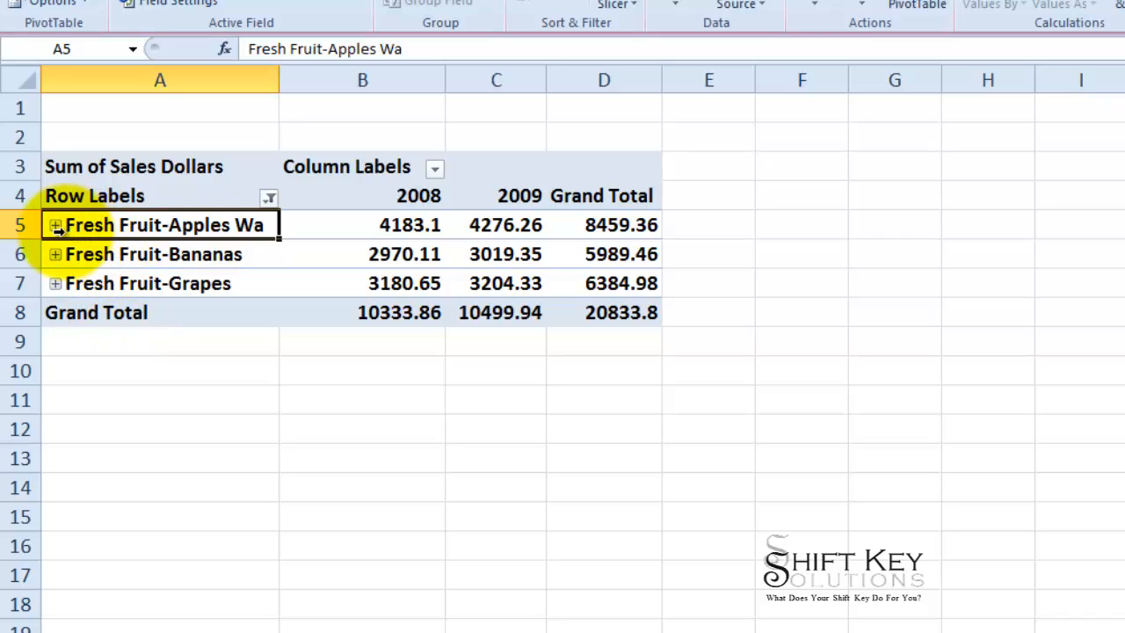
# Step: Expand Fresh Fruit-Apples Wa to list its individual apple items
pyautogui.click(54, 224)
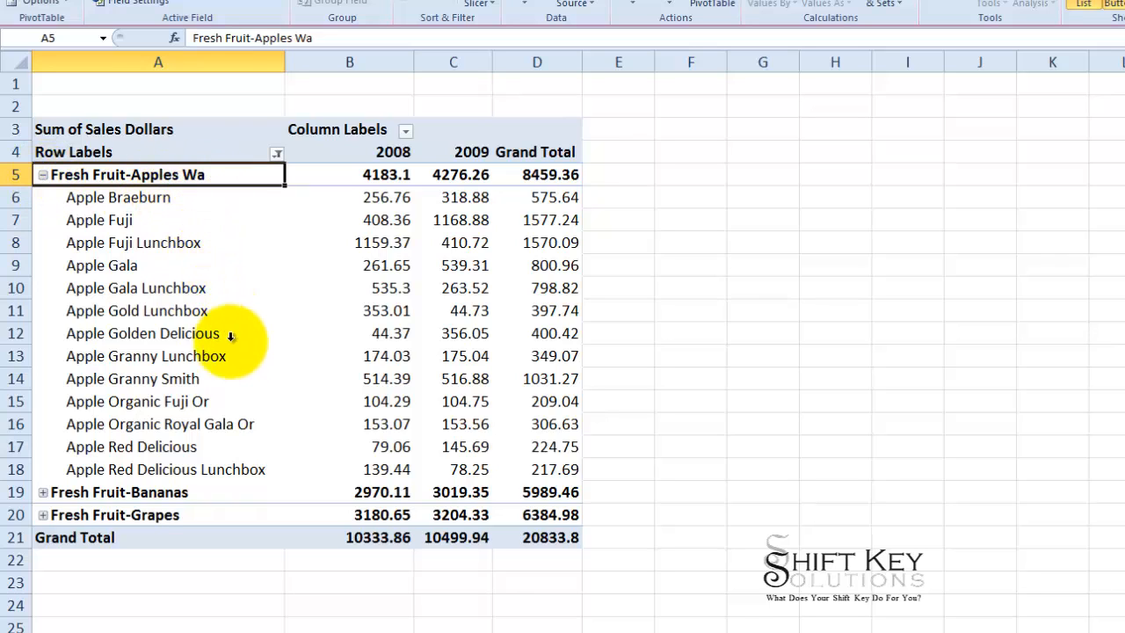
pyautogui.moveTo(409, 254)
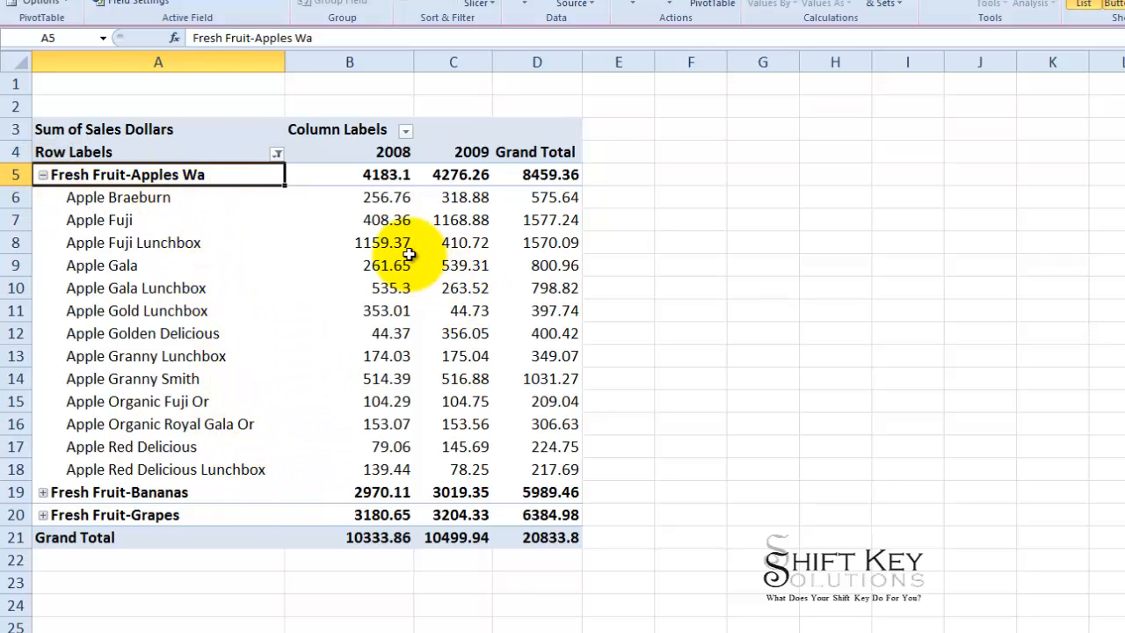
pyautogui.moveTo(391, 265)
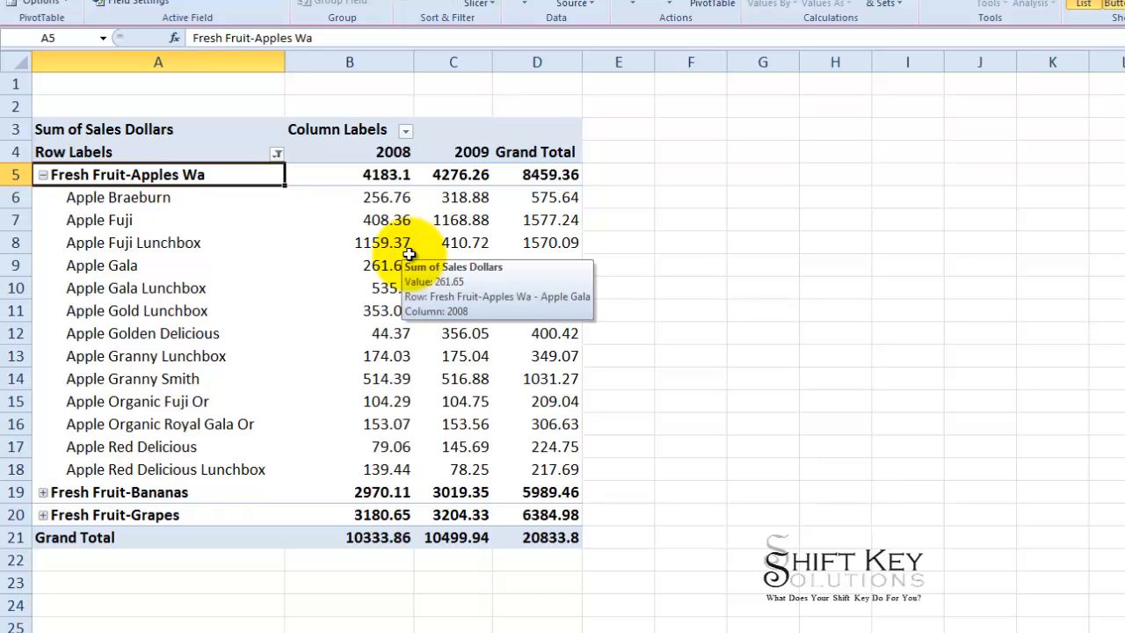
pyautogui.moveTo(428, 259)
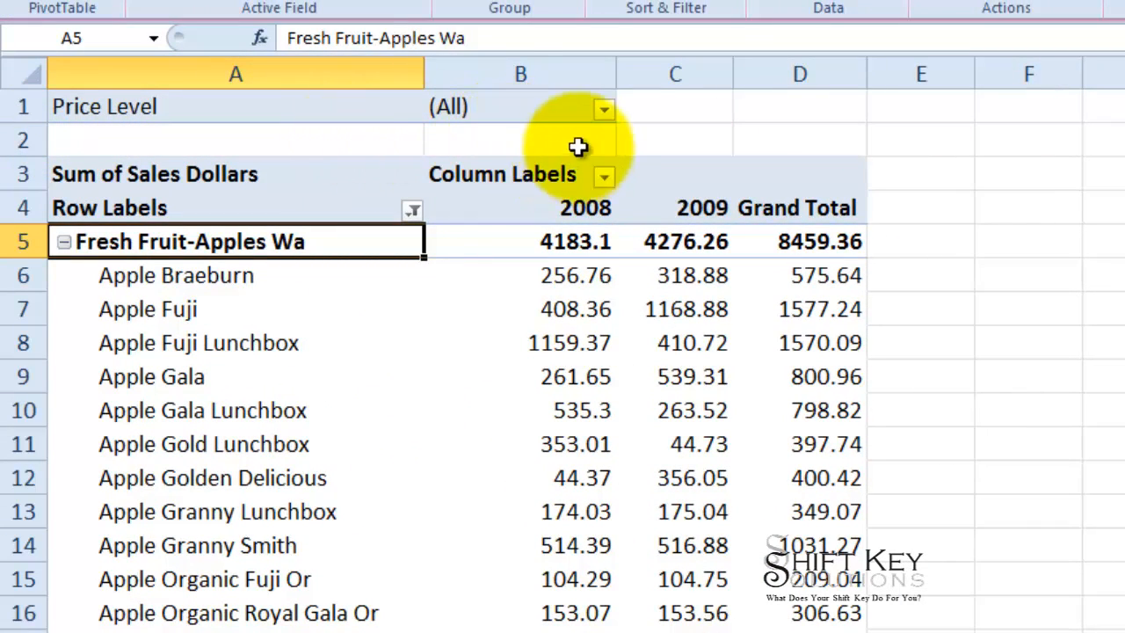
# Step: Set the Price Level report filter to 12 only, cutting the grand total to 11126.31
pyautogui.click(604, 109)
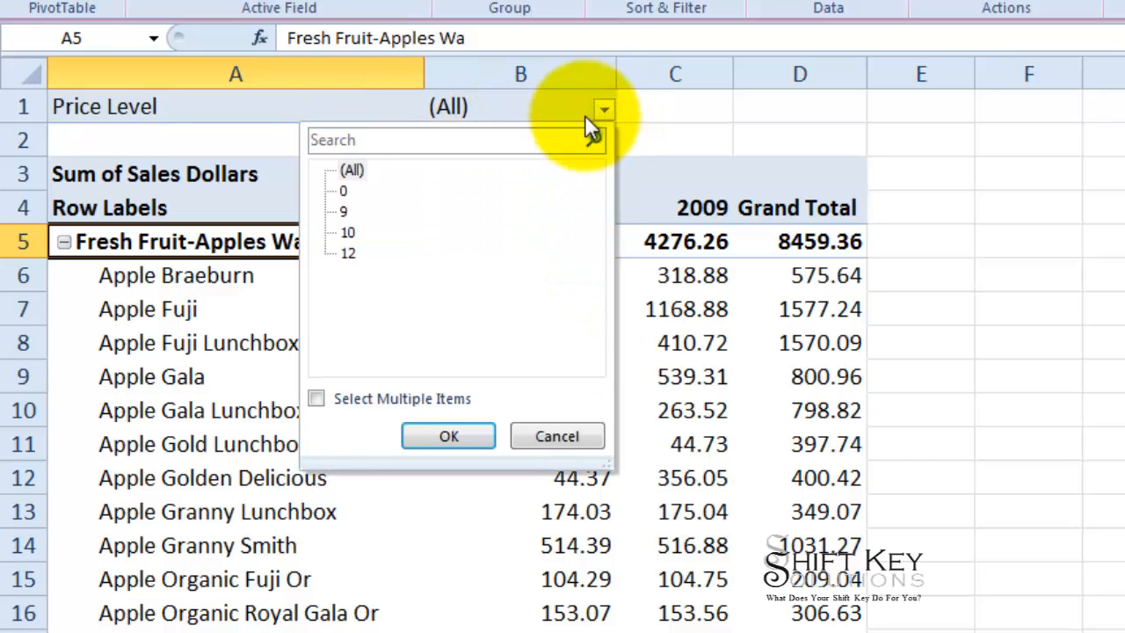
pyautogui.click(315, 398)
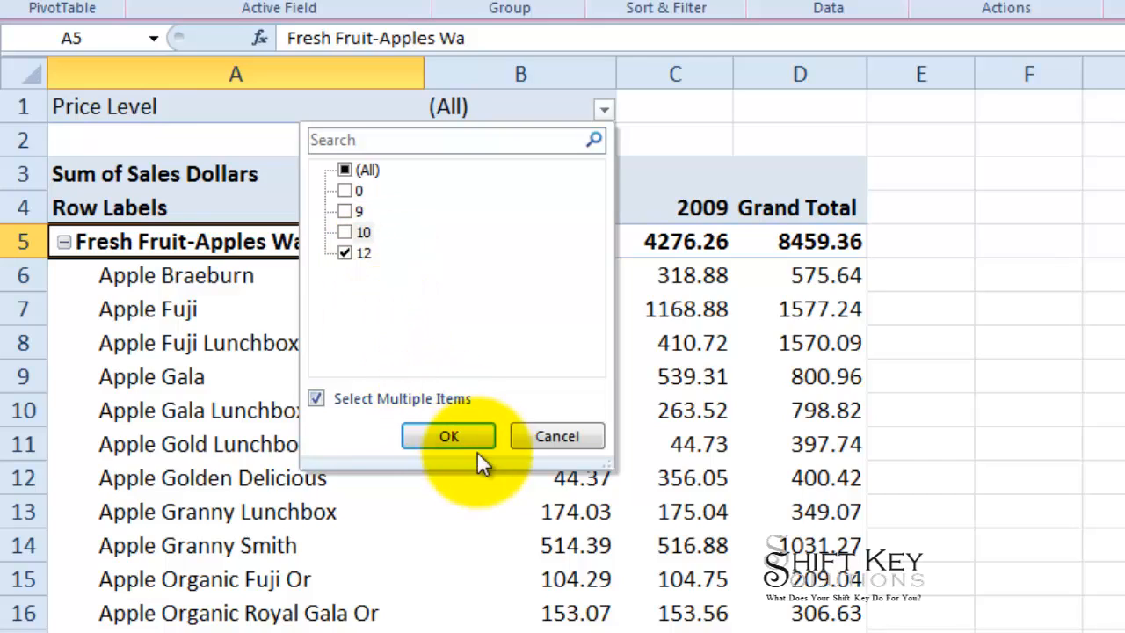
pyautogui.click(448, 436)
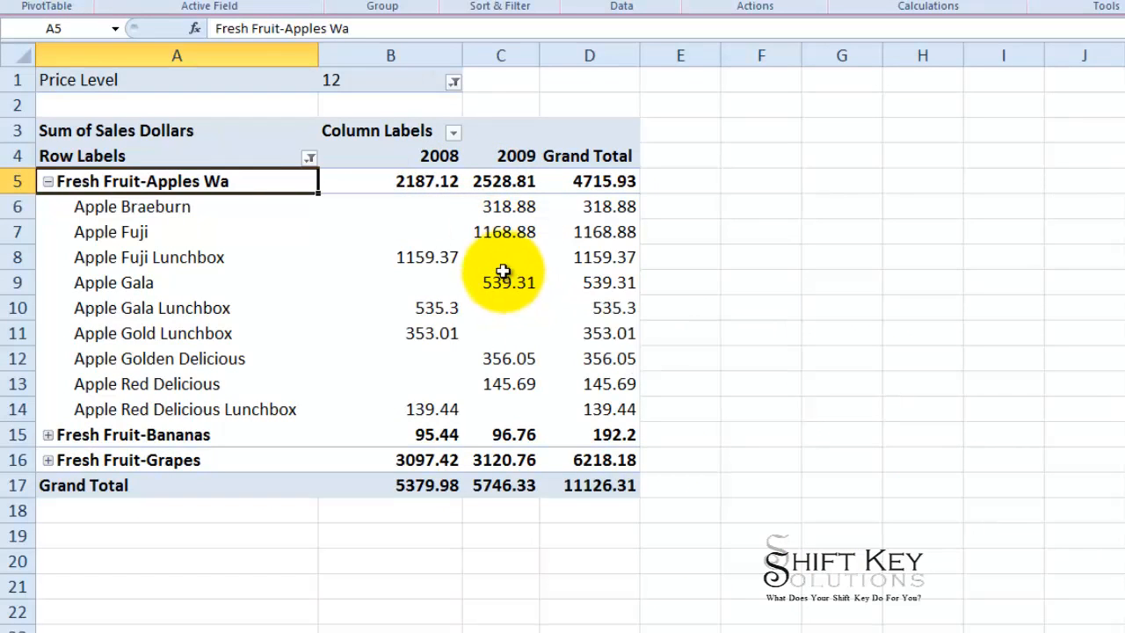
pyautogui.moveTo(233, 215)
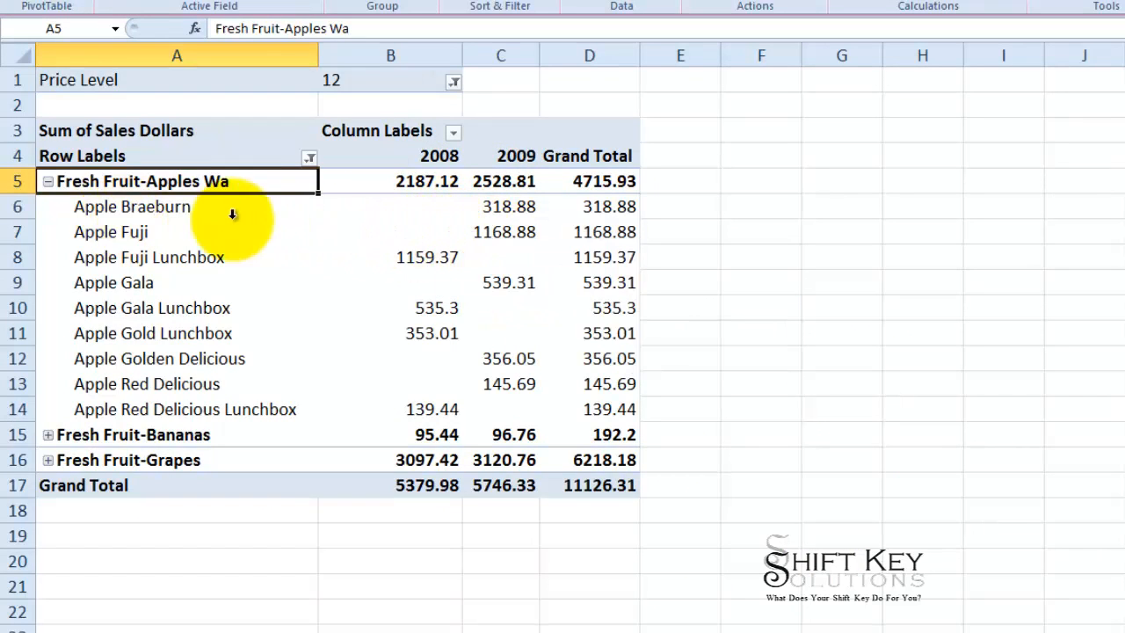
pyautogui.moveTo(358, 344)
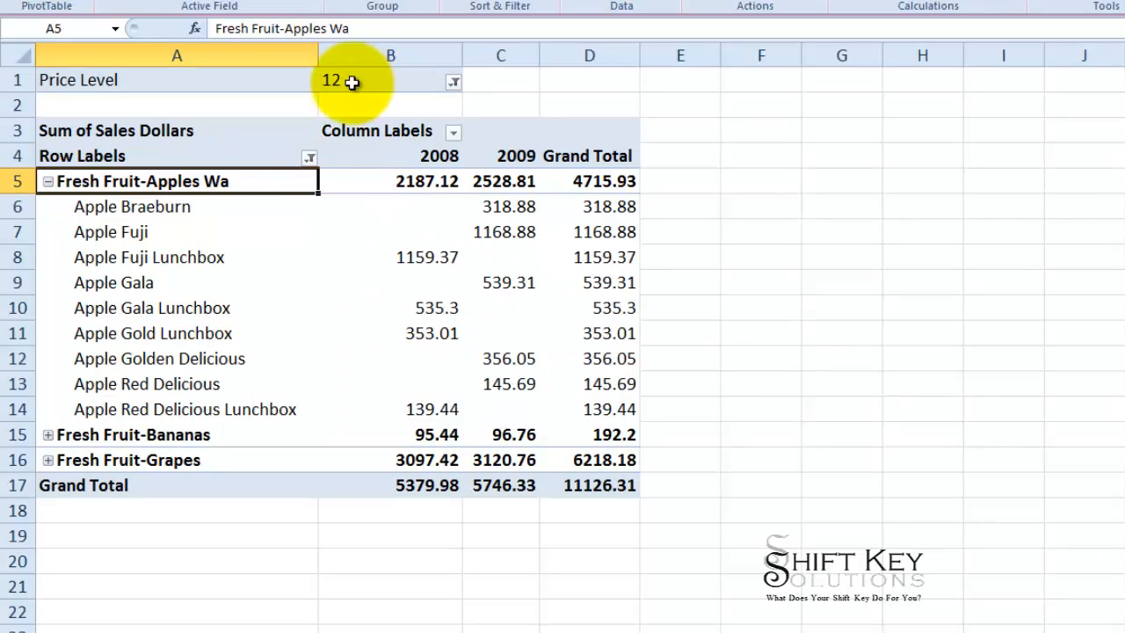
pyautogui.moveTo(378, 354)
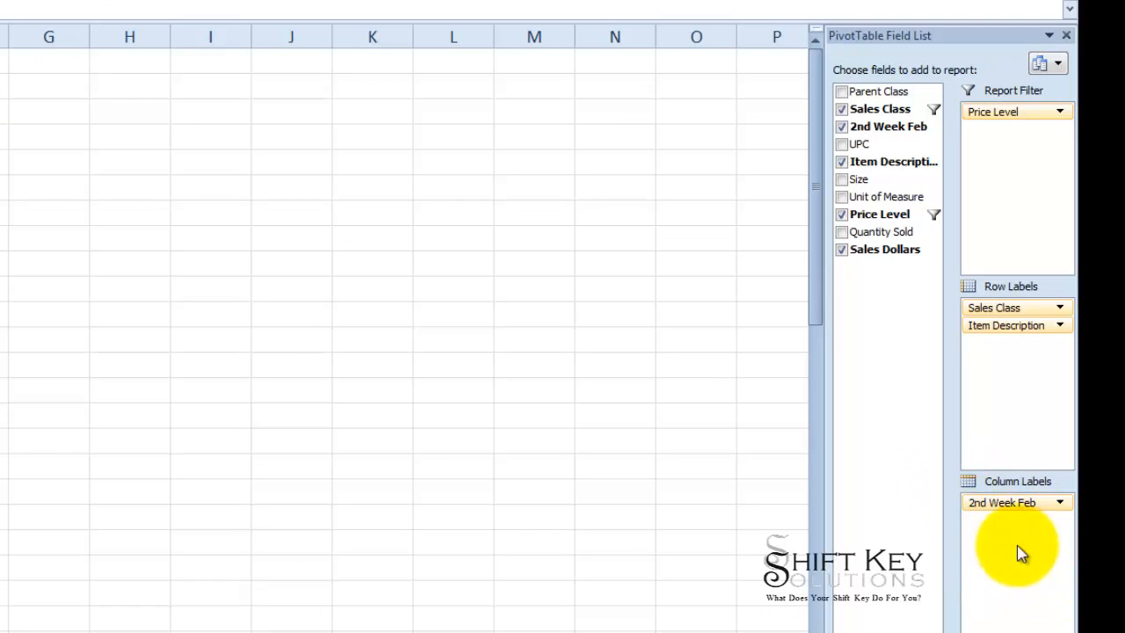
pyautogui.moveTo(1028, 127)
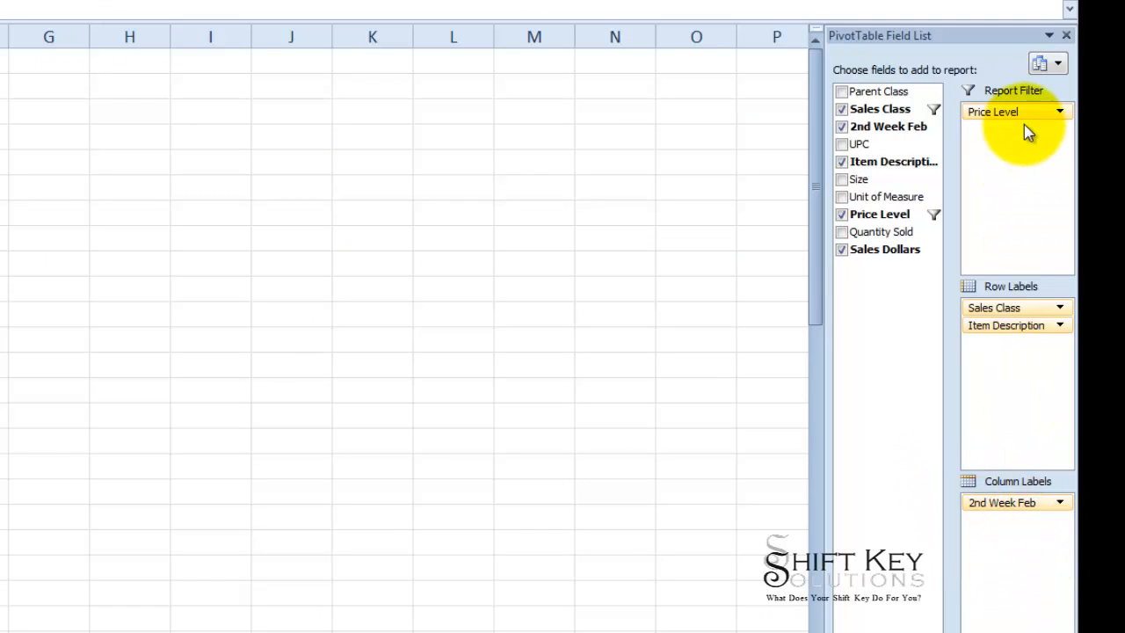
# Step: Move Price Level from the report filter to column labels beside 2nd Week Feb
pyautogui.click(1059, 111)
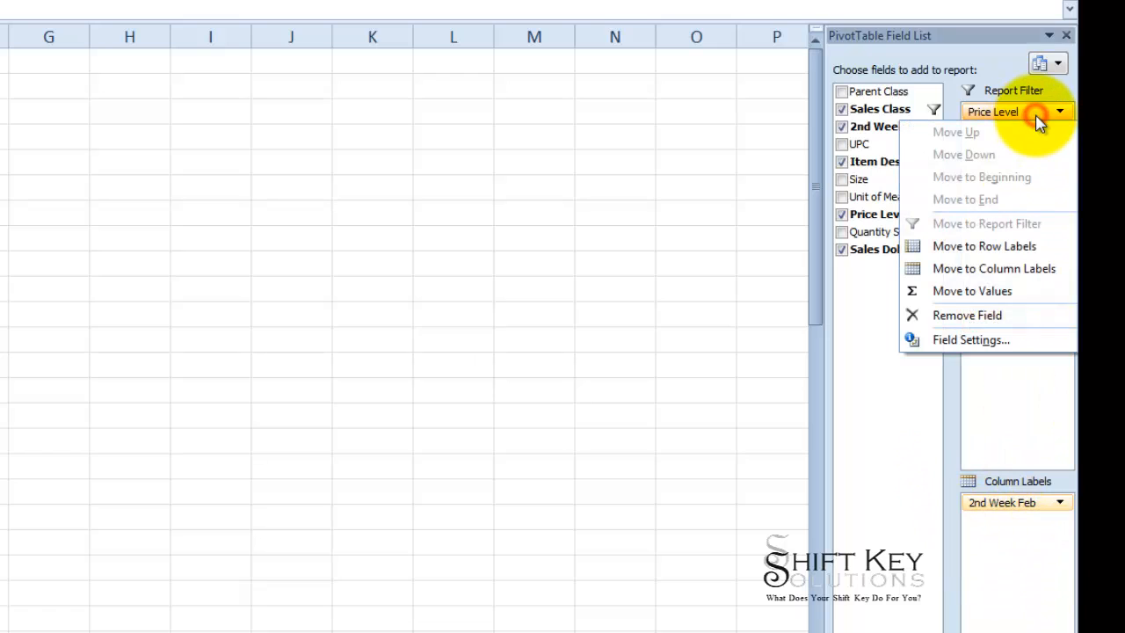
pyautogui.moveTo(1029, 202)
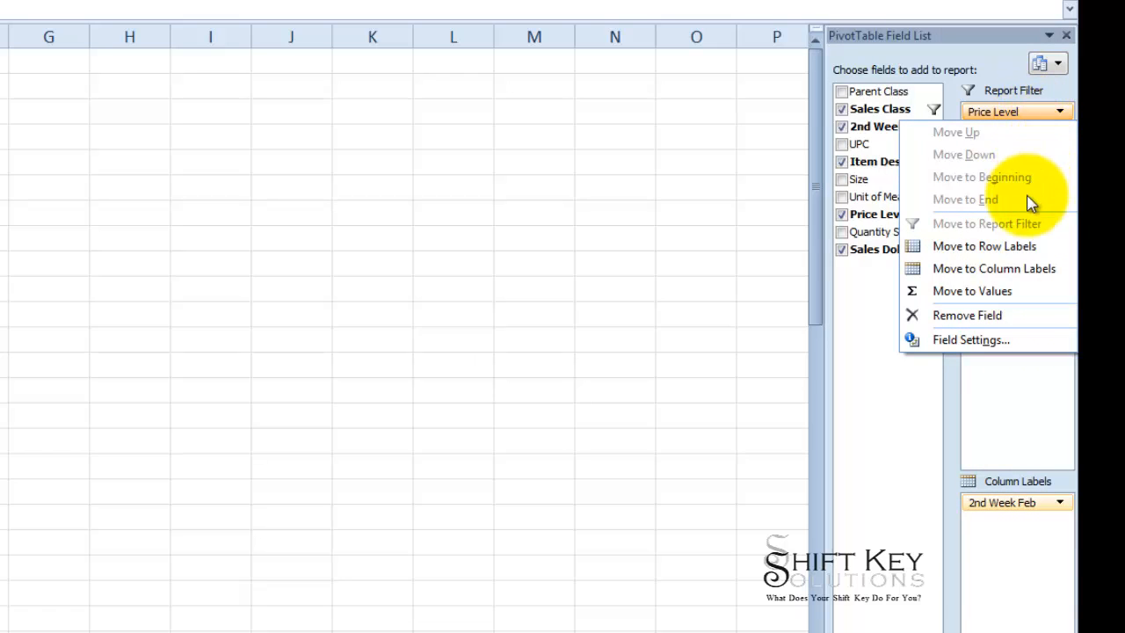
pyautogui.moveTo(957, 268)
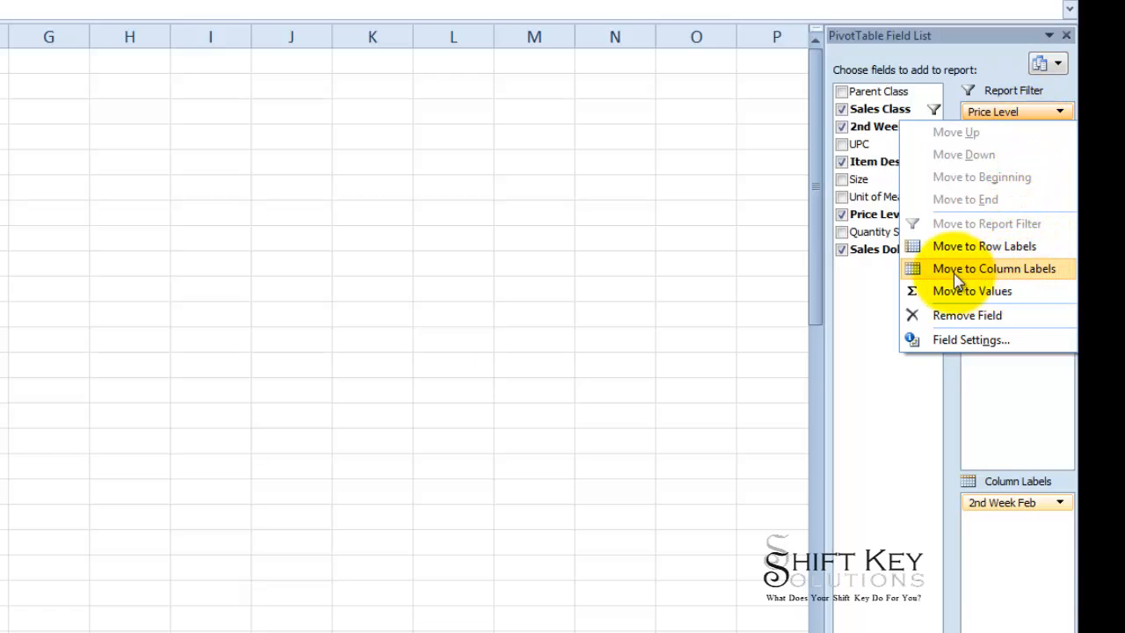
pyautogui.click(993, 268)
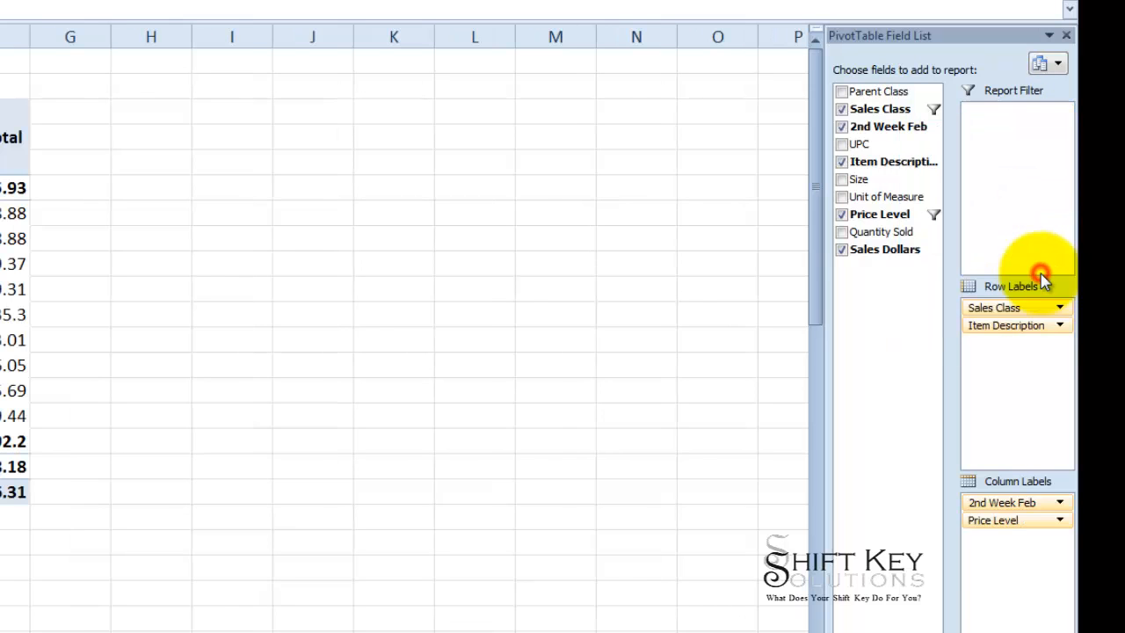
pyautogui.moveTo(1015, 125)
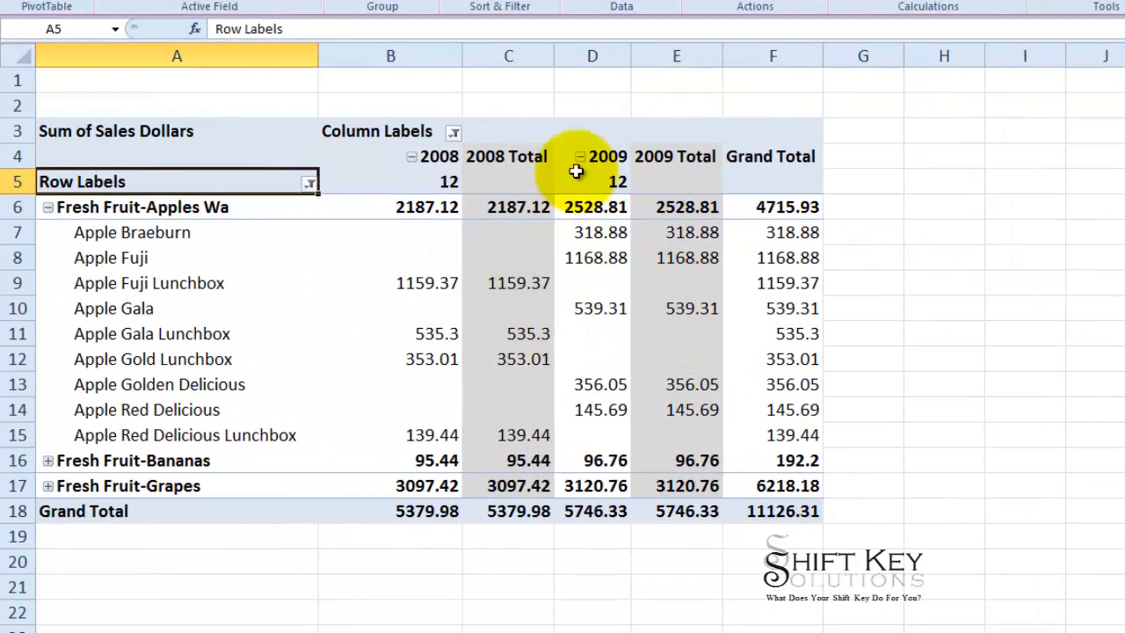
pyautogui.moveTo(444, 182)
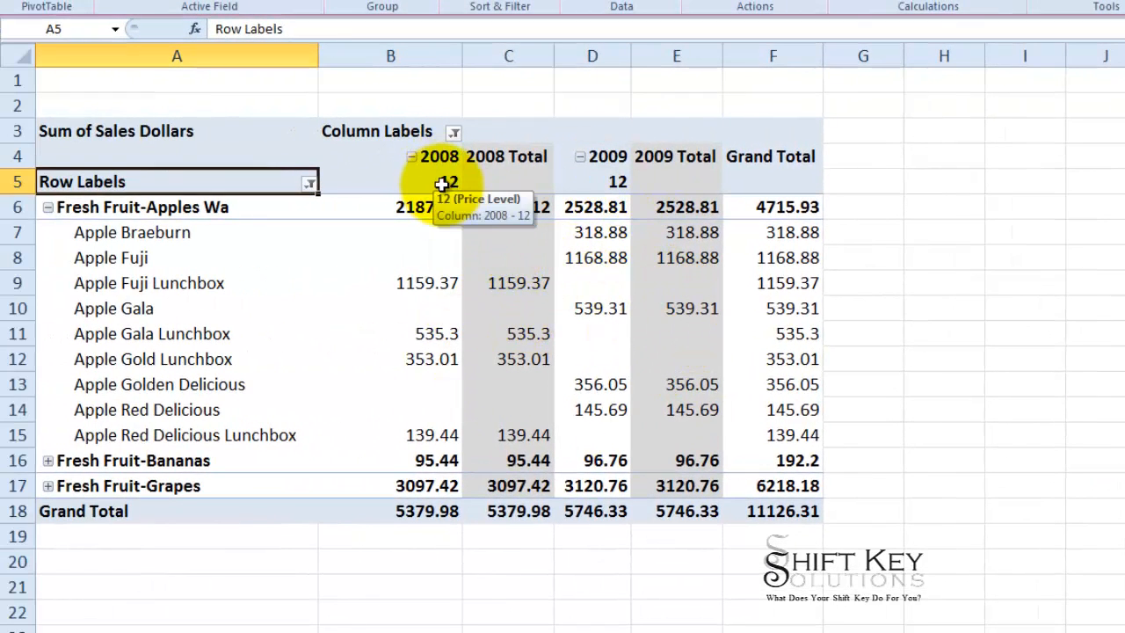
pyautogui.moveTo(615, 182)
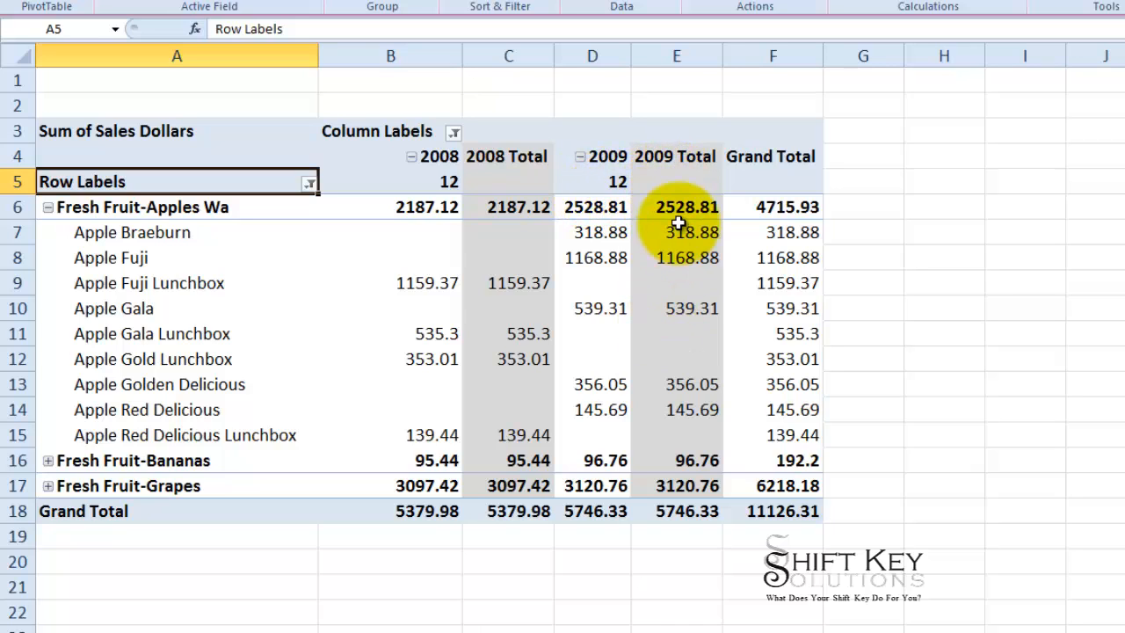
pyautogui.moveTo(437, 184)
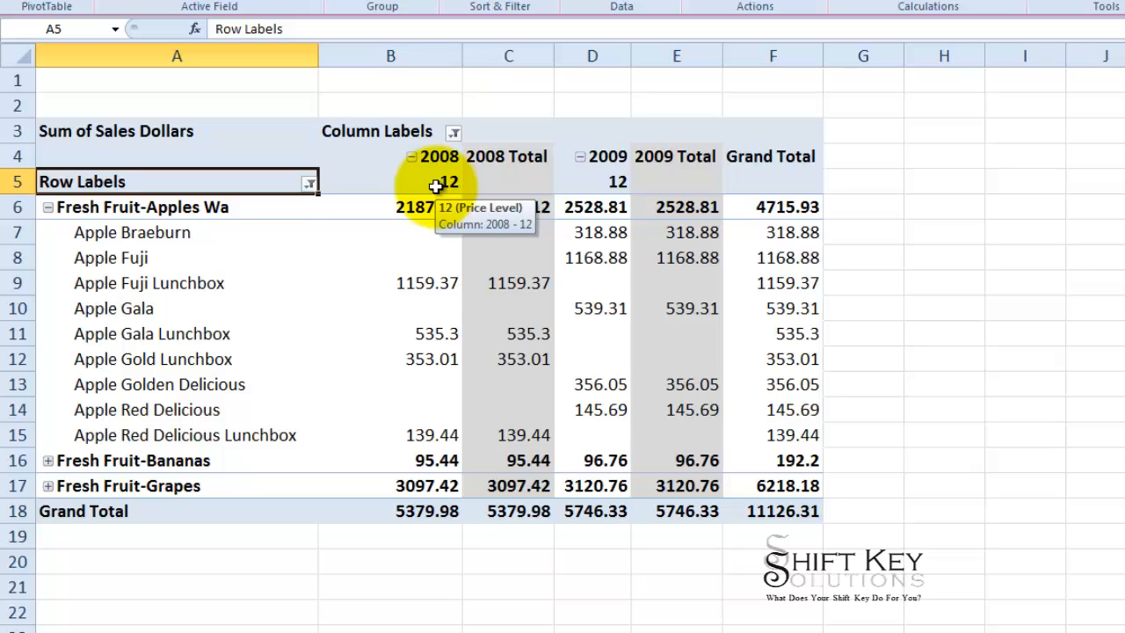
pyautogui.click(443, 181)
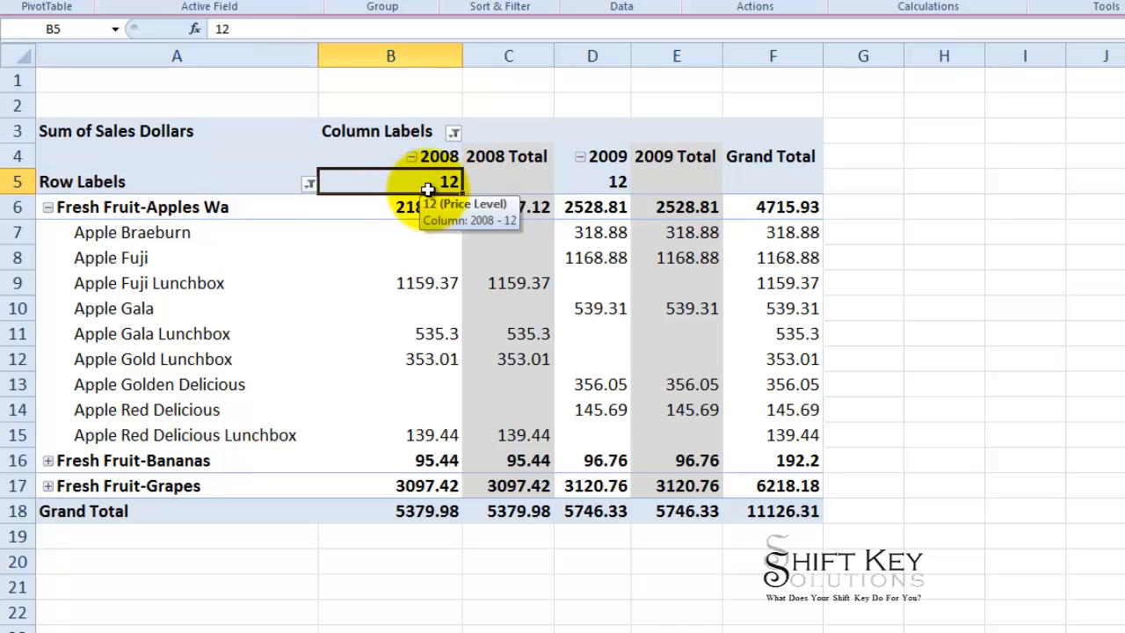
pyautogui.moveTo(356, 127)
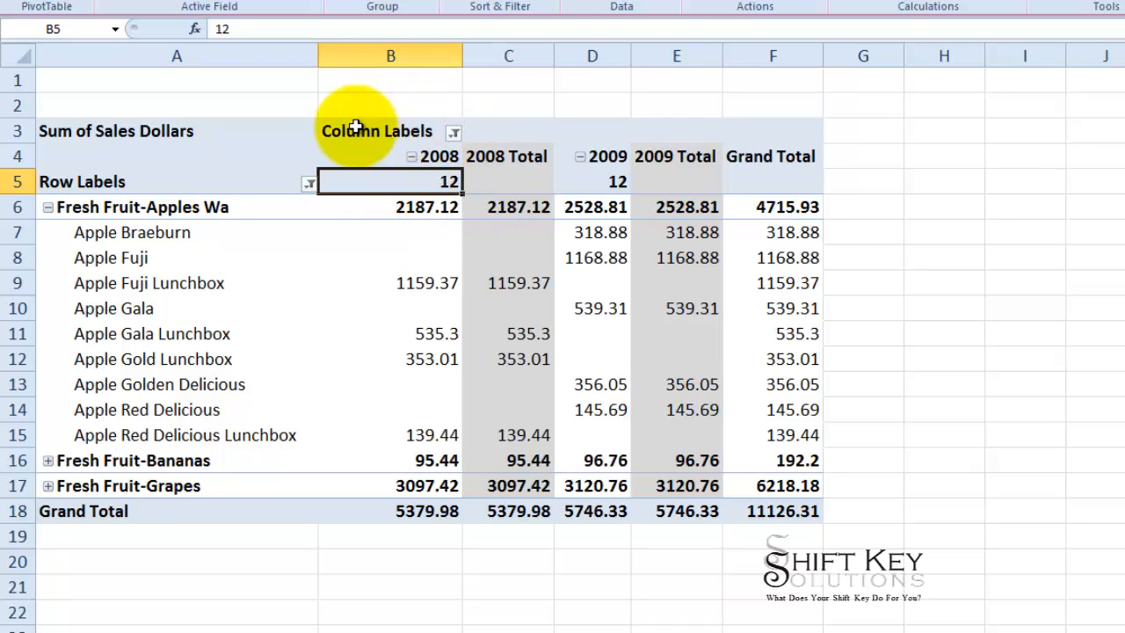
# Step: Include price level 0 alongside 12 in the column filter, raising the grand total to 20833.8
pyautogui.click(453, 131)
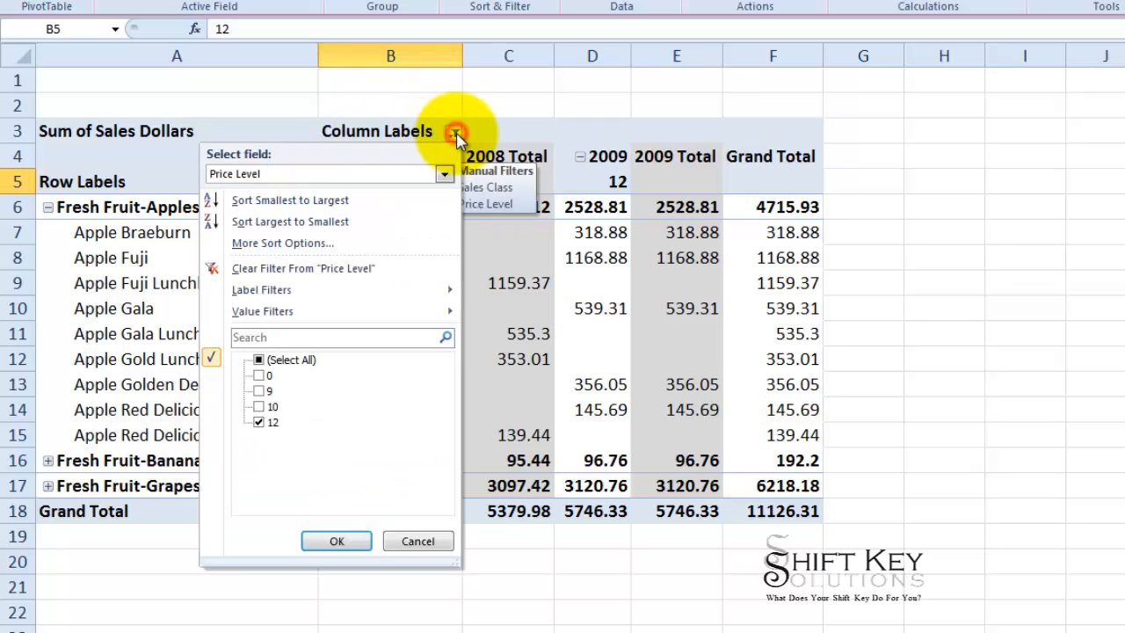
pyautogui.click(259, 375)
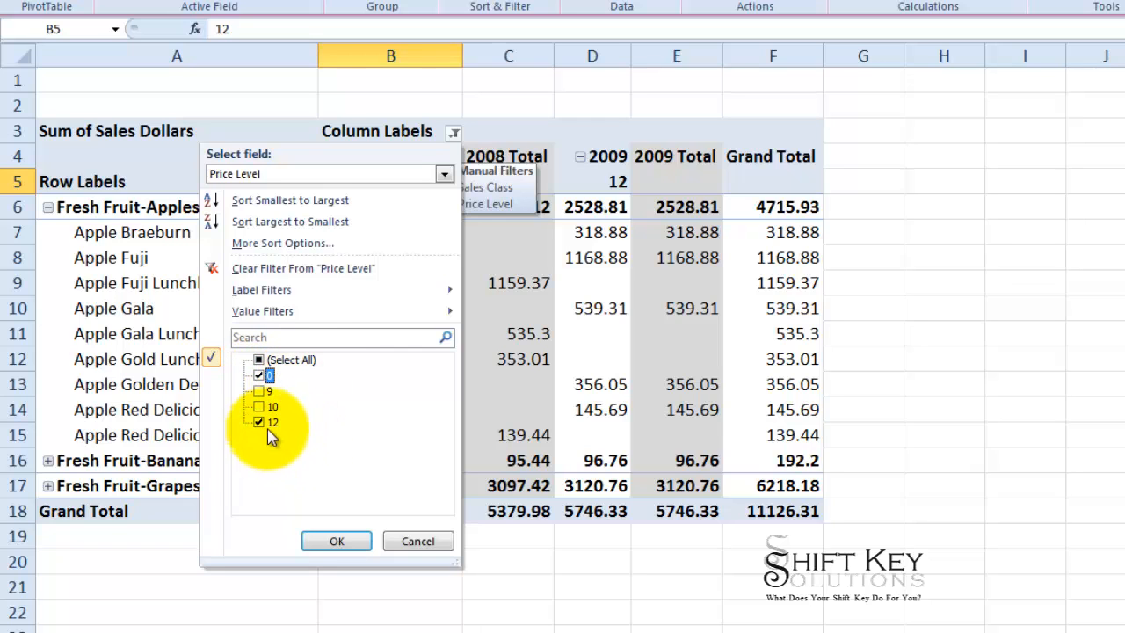
pyautogui.click(258, 390)
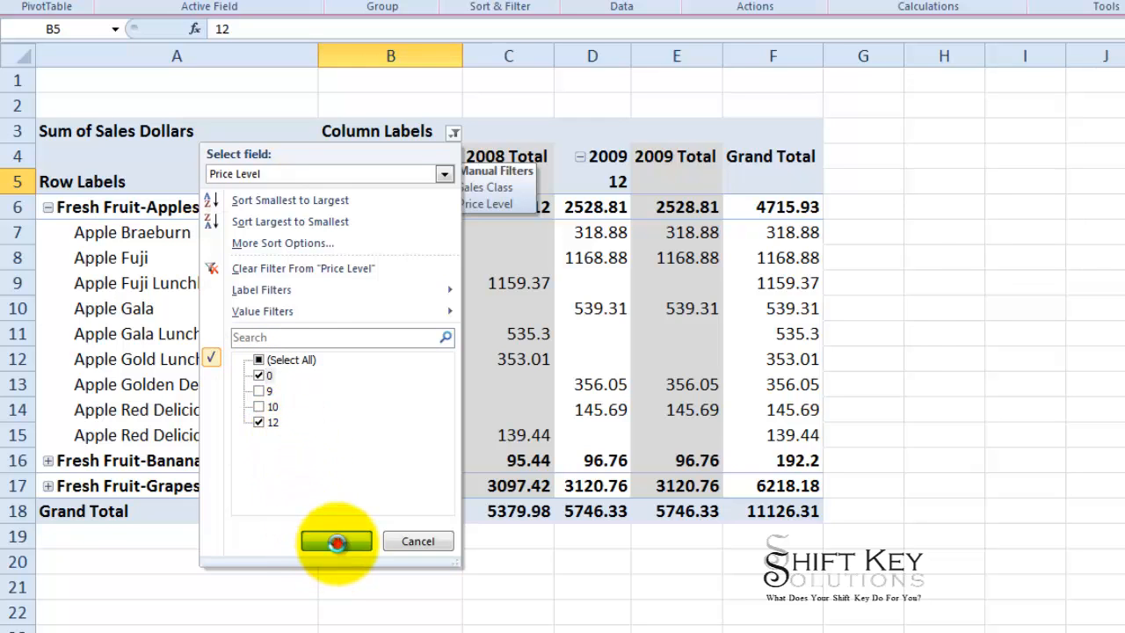
pyautogui.click(335, 540)
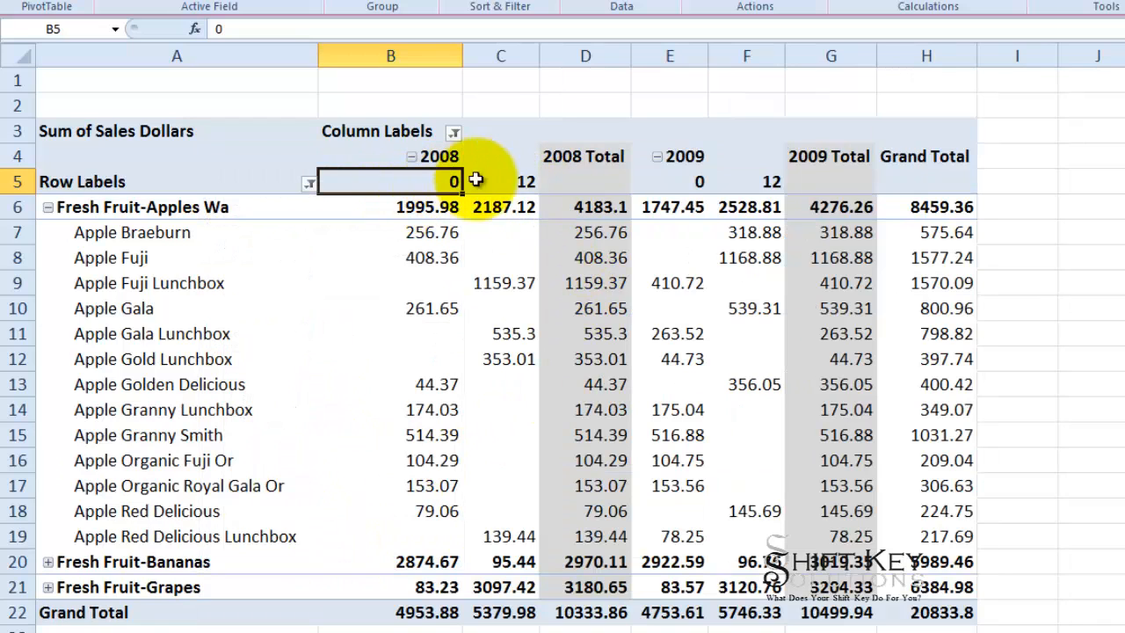
pyautogui.moveTo(584, 158)
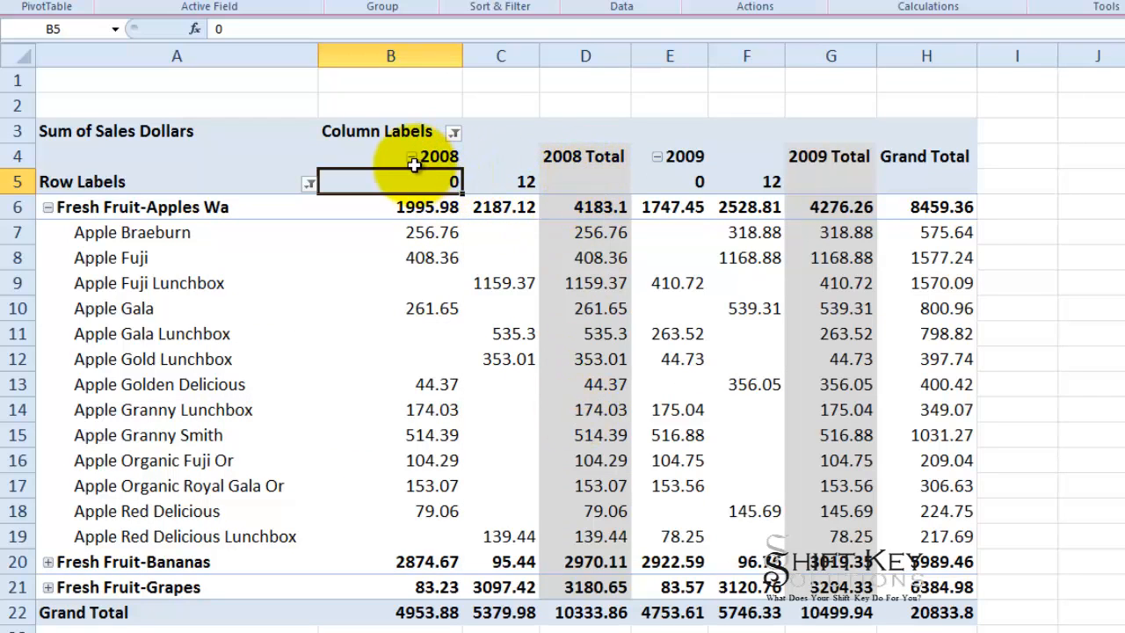
pyautogui.moveTo(830, 180)
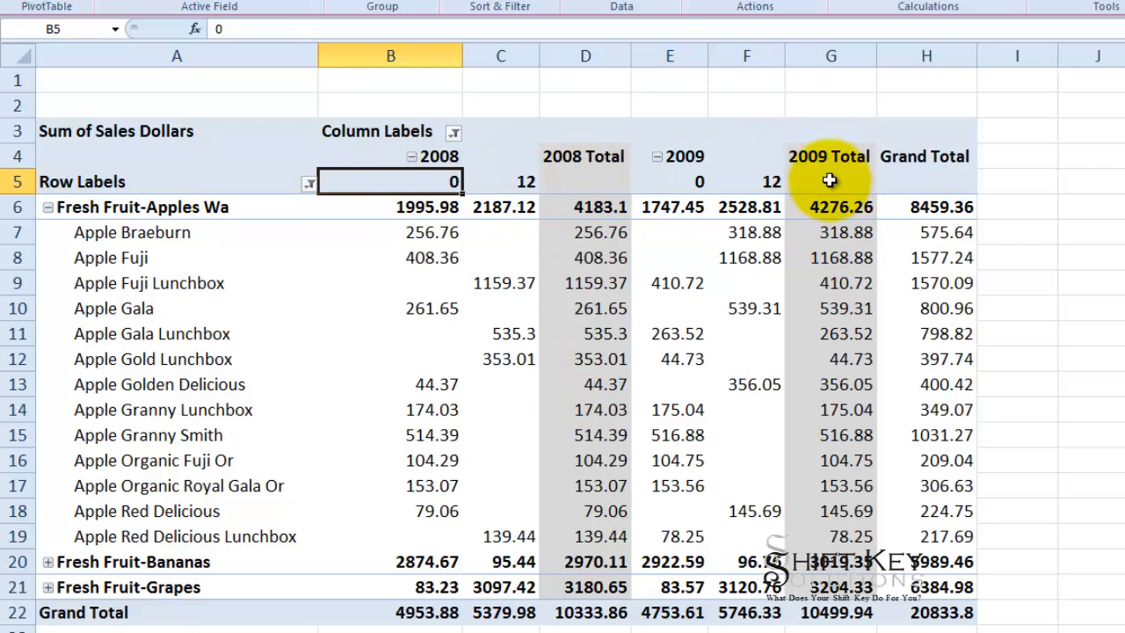
pyautogui.moveTo(584, 156)
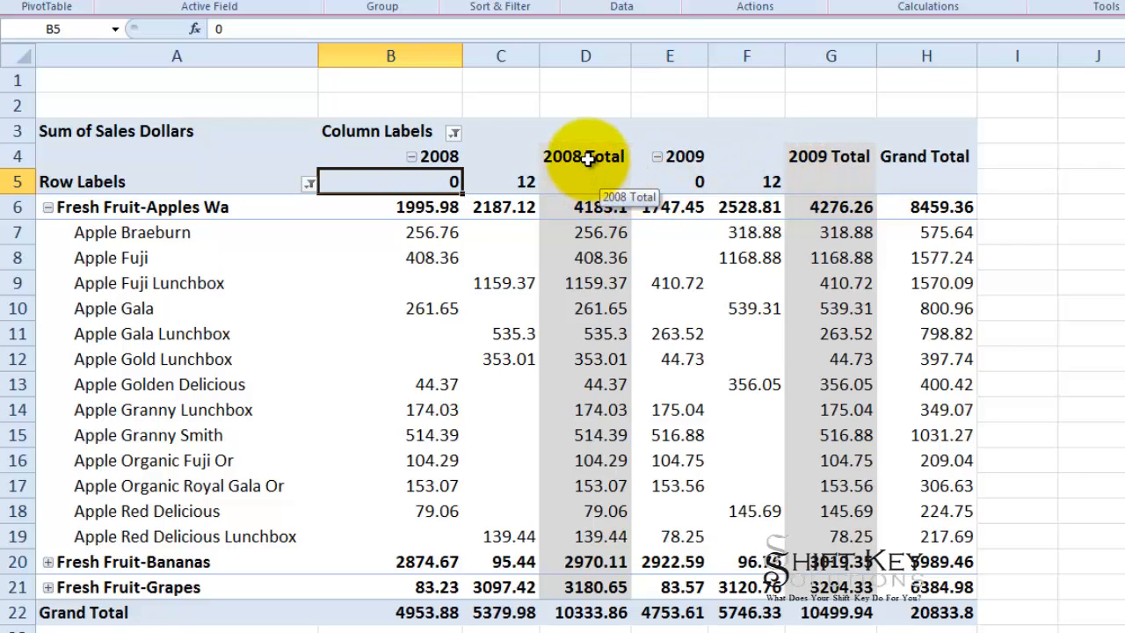
pyautogui.moveTo(603, 176)
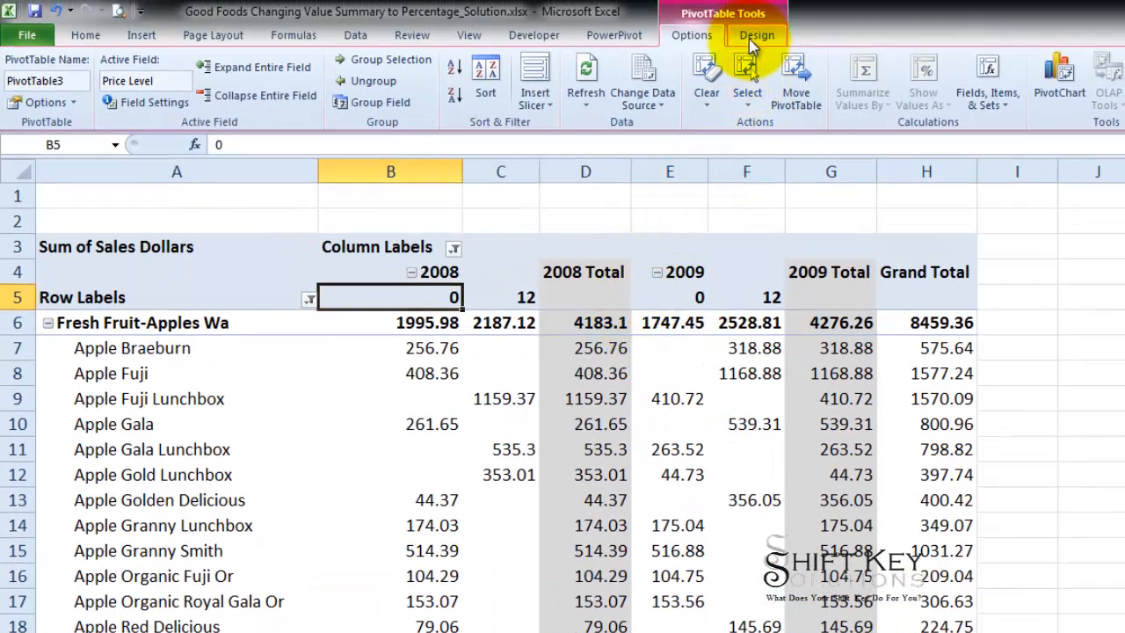
# Step: Choose Do Not Show Subtotals on the Design tab, removing year and class subtotals
pyautogui.click(756, 35)
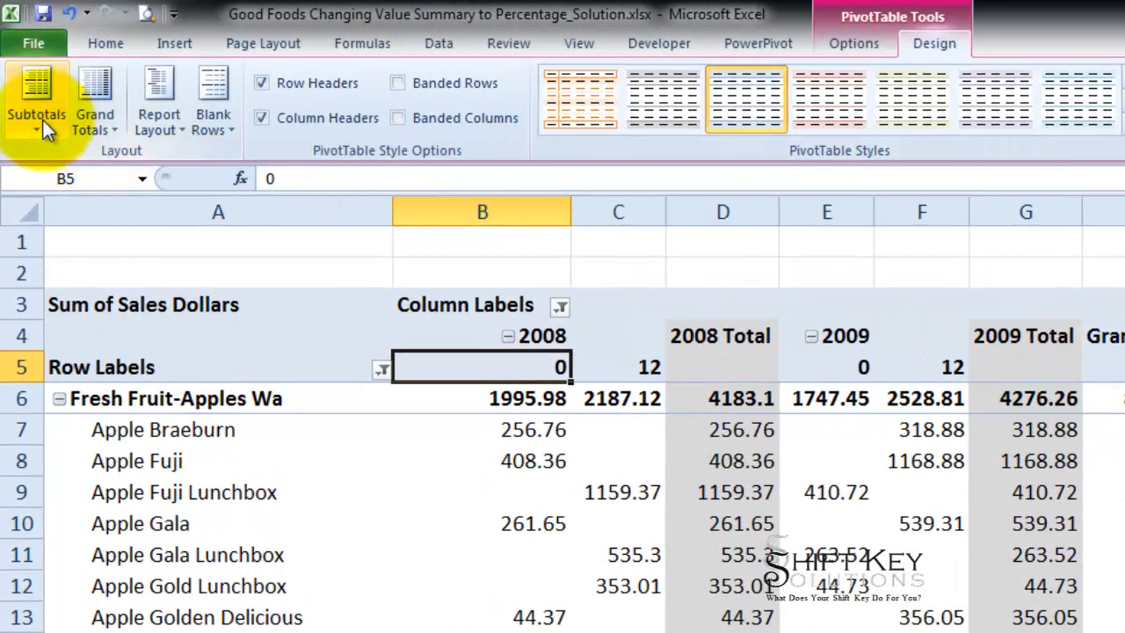
pyautogui.click(36, 97)
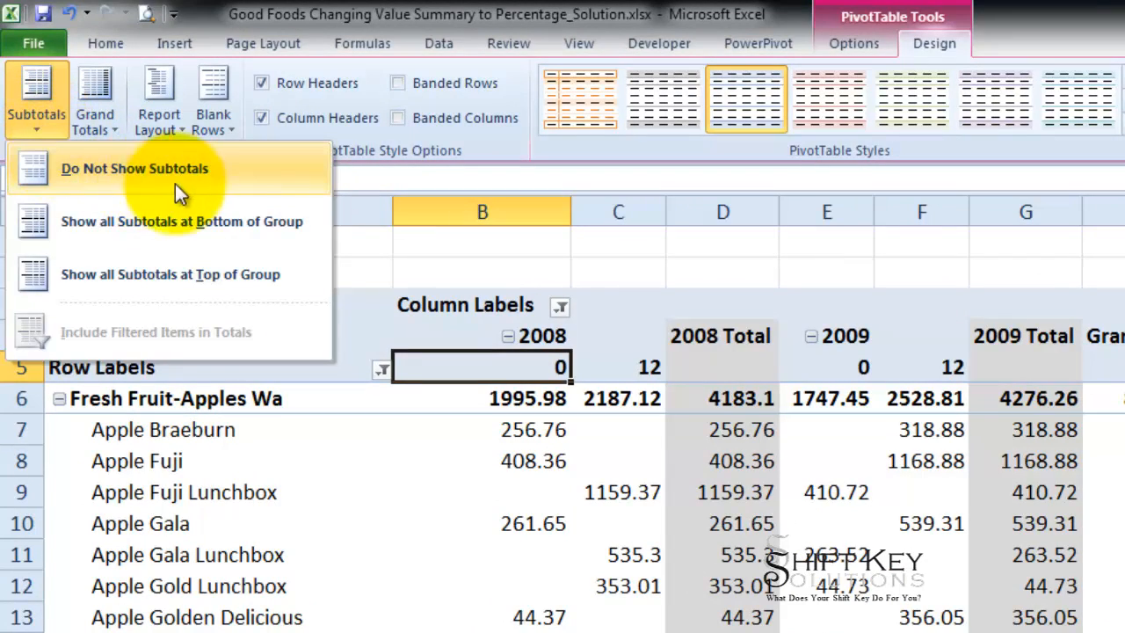
pyautogui.click(134, 168)
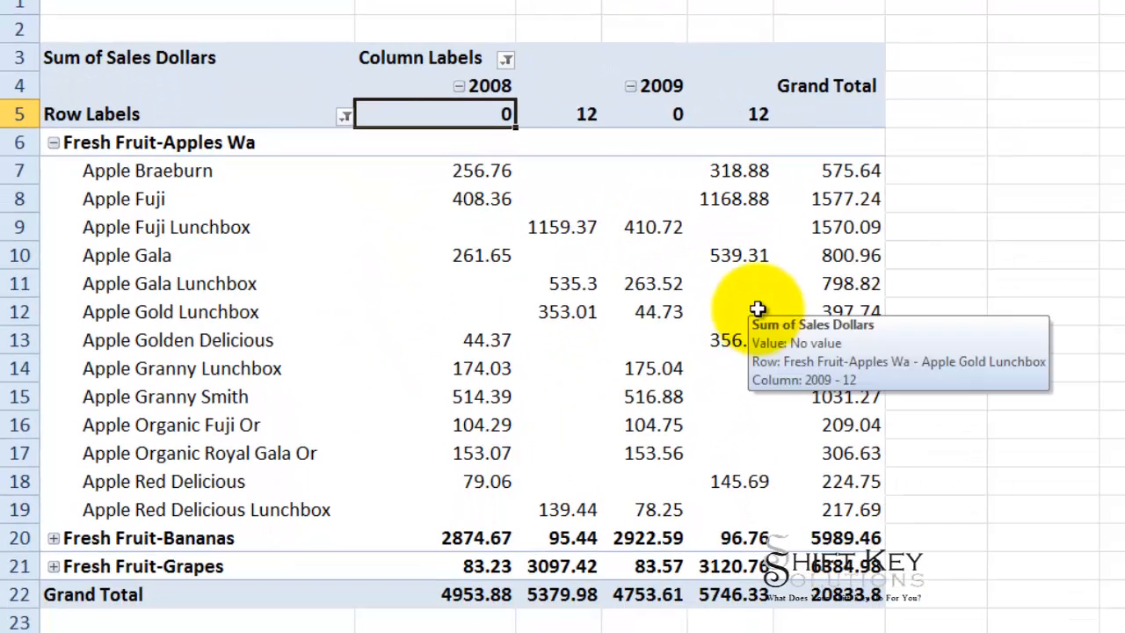
pyautogui.moveTo(501, 88)
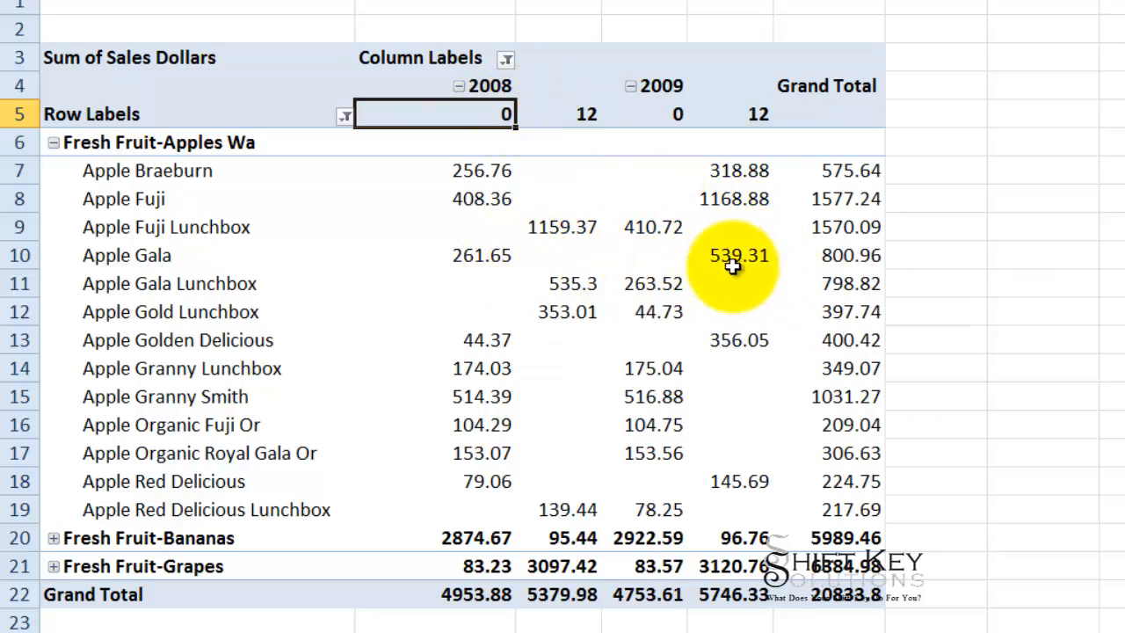
pyautogui.moveTo(910, 293)
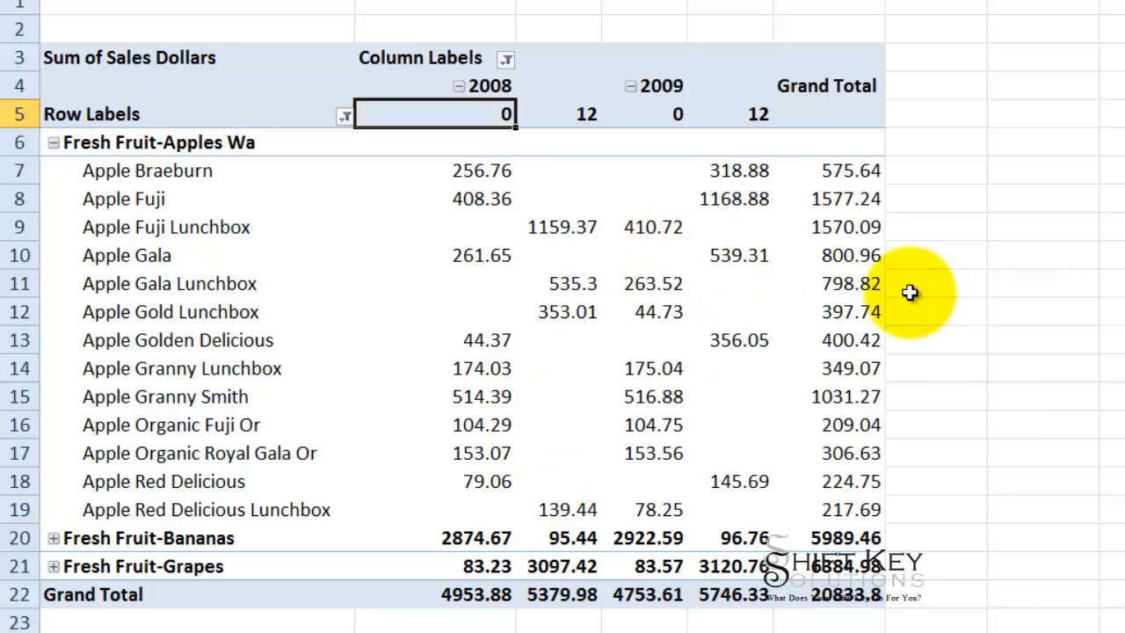